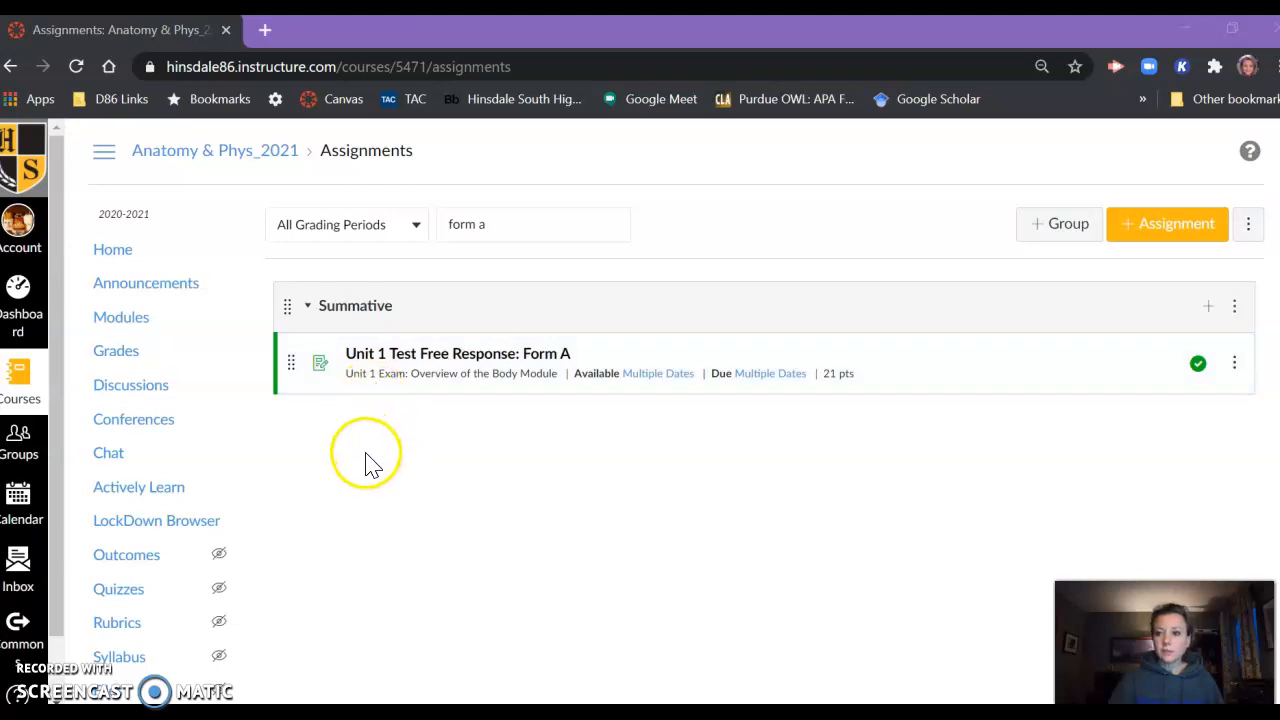
mouse_move(428, 374)
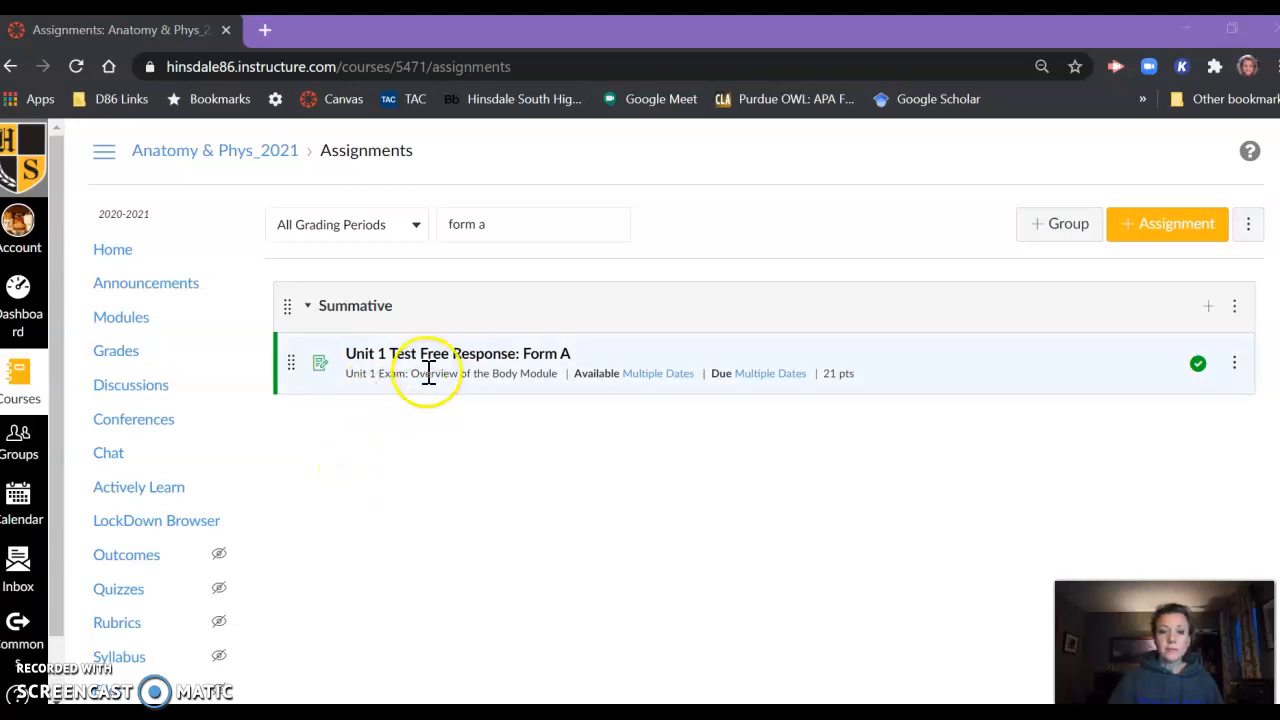
Step: Open the Unit 1 Test Free Response: Form A assignment from the filtered list
left_click(436, 352)
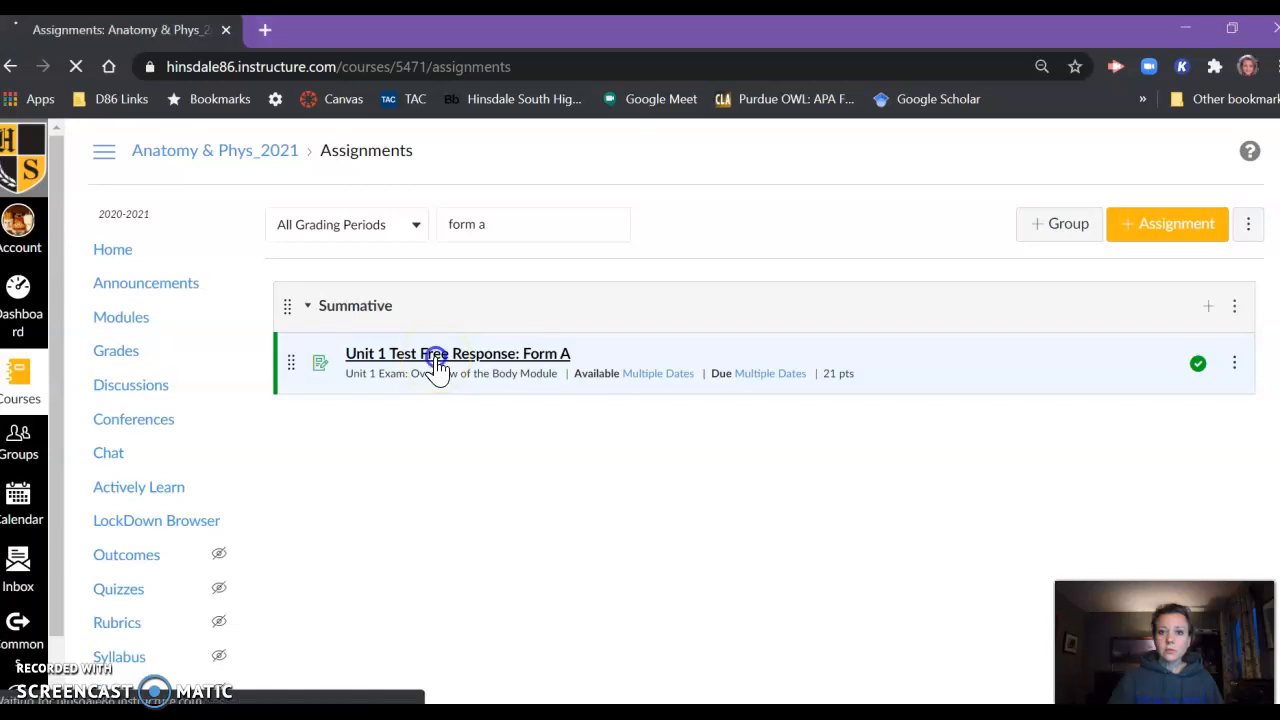
left_click(456, 352)
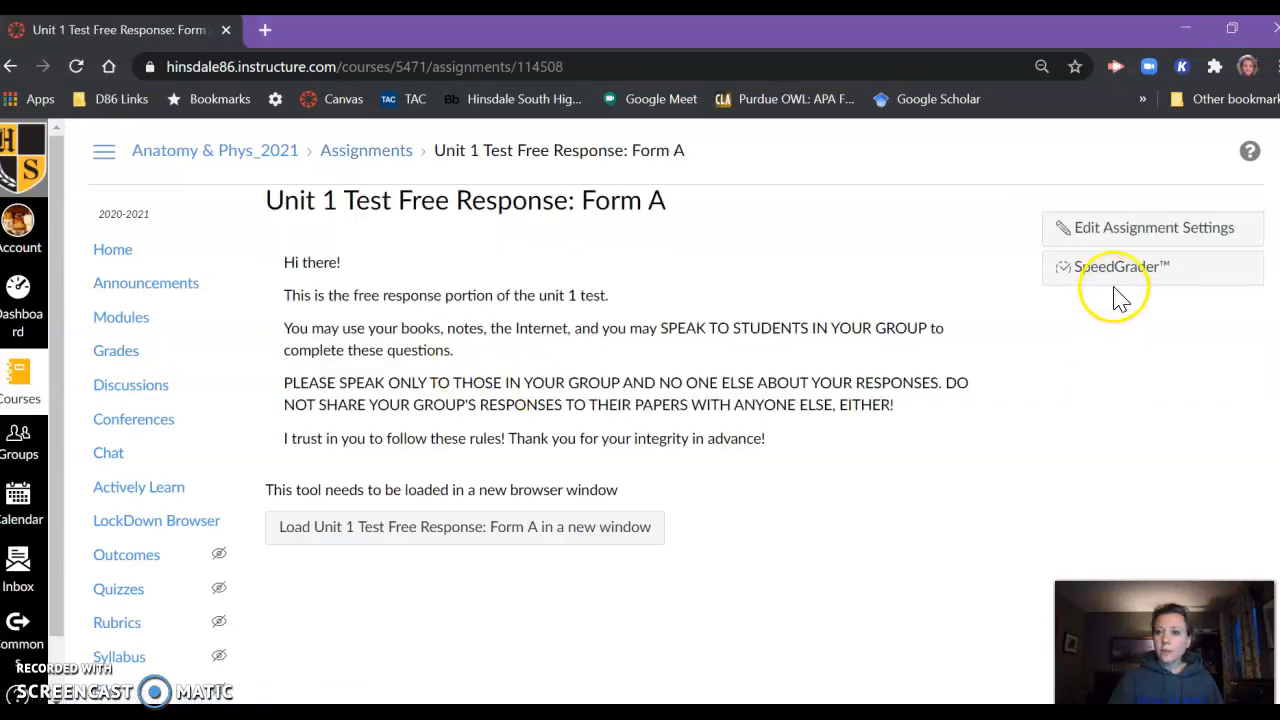
Step: Open SpeedGrader for the assignment and enter a grade of 8 out of 21
left_click(1116, 268)
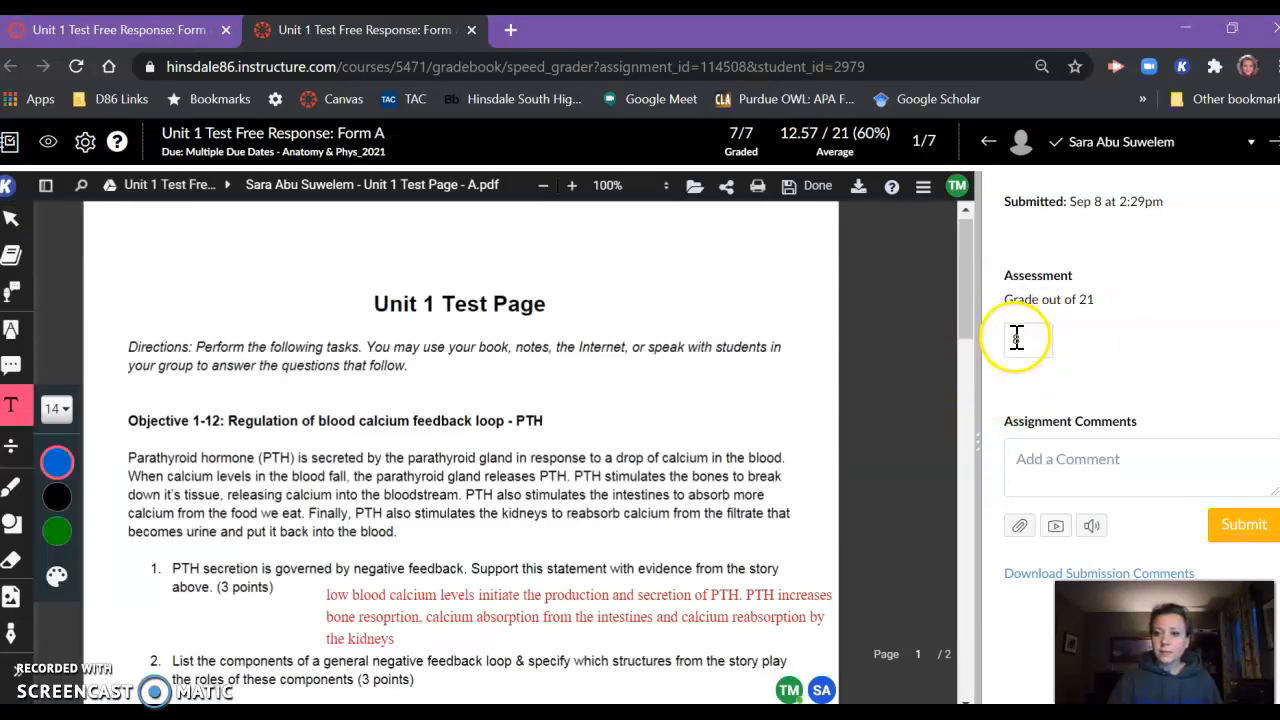
type("8")
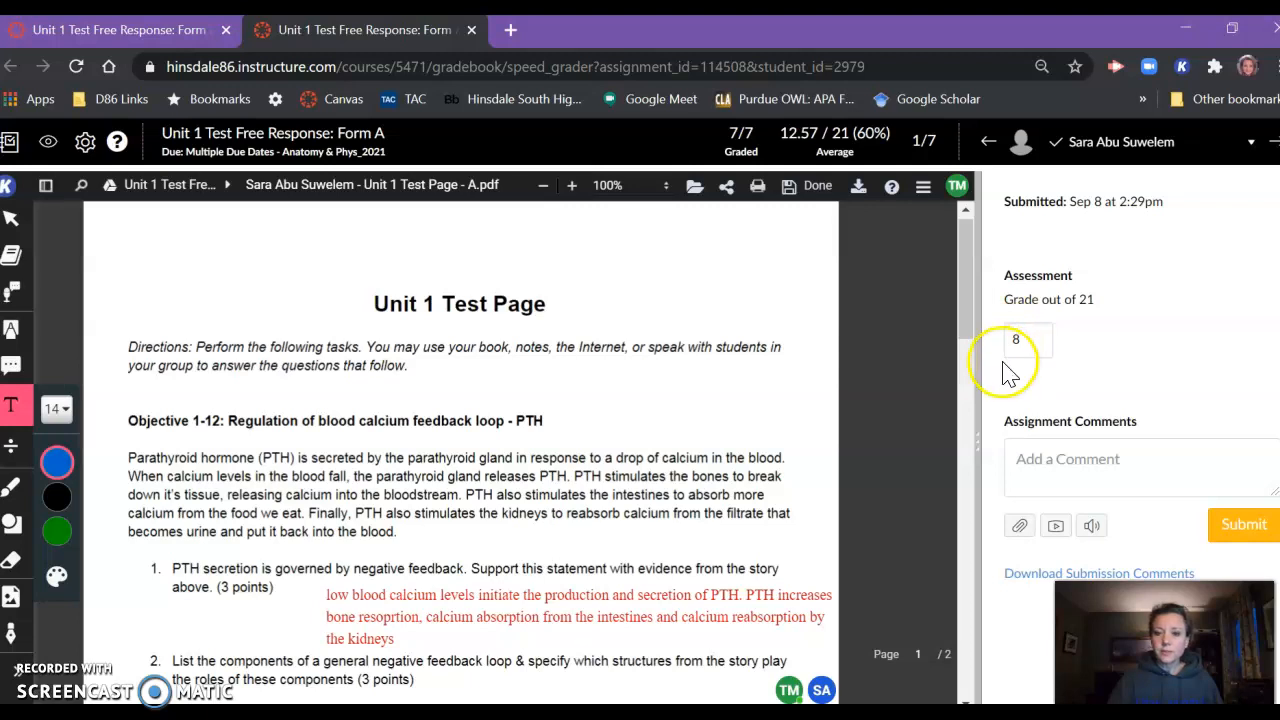
scroll("down", 3)
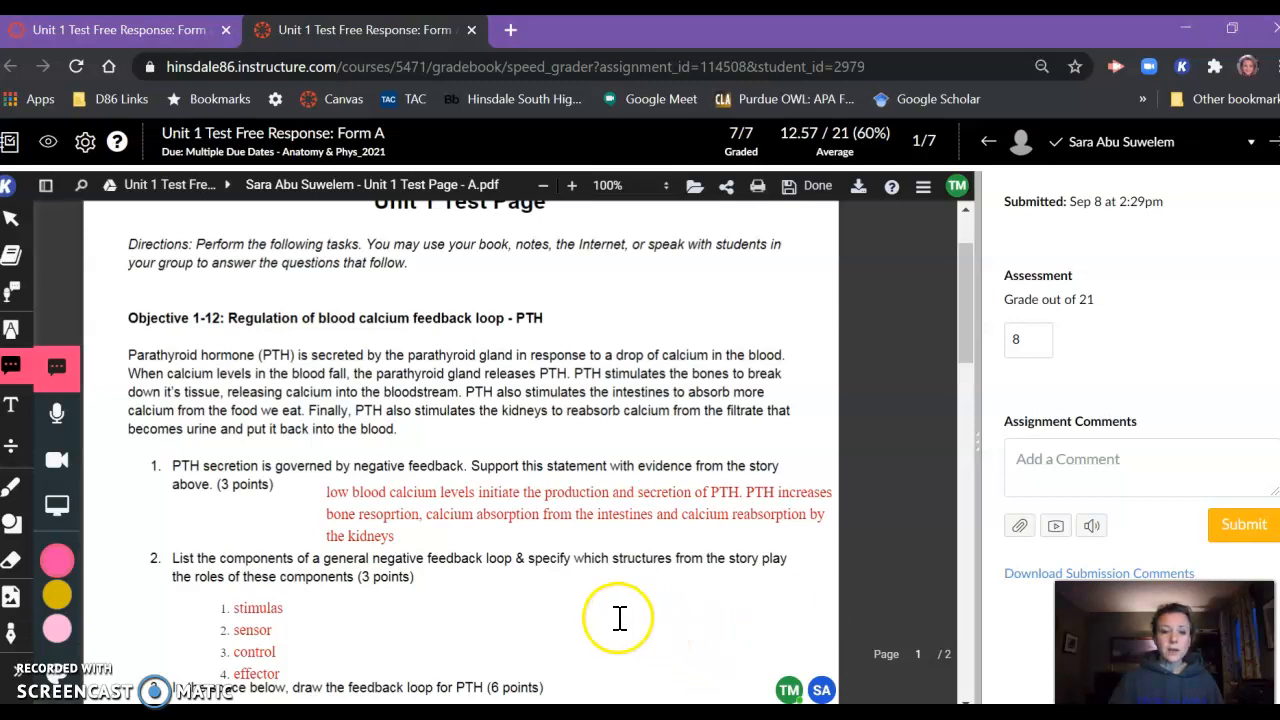
mouse_move(30, 376)
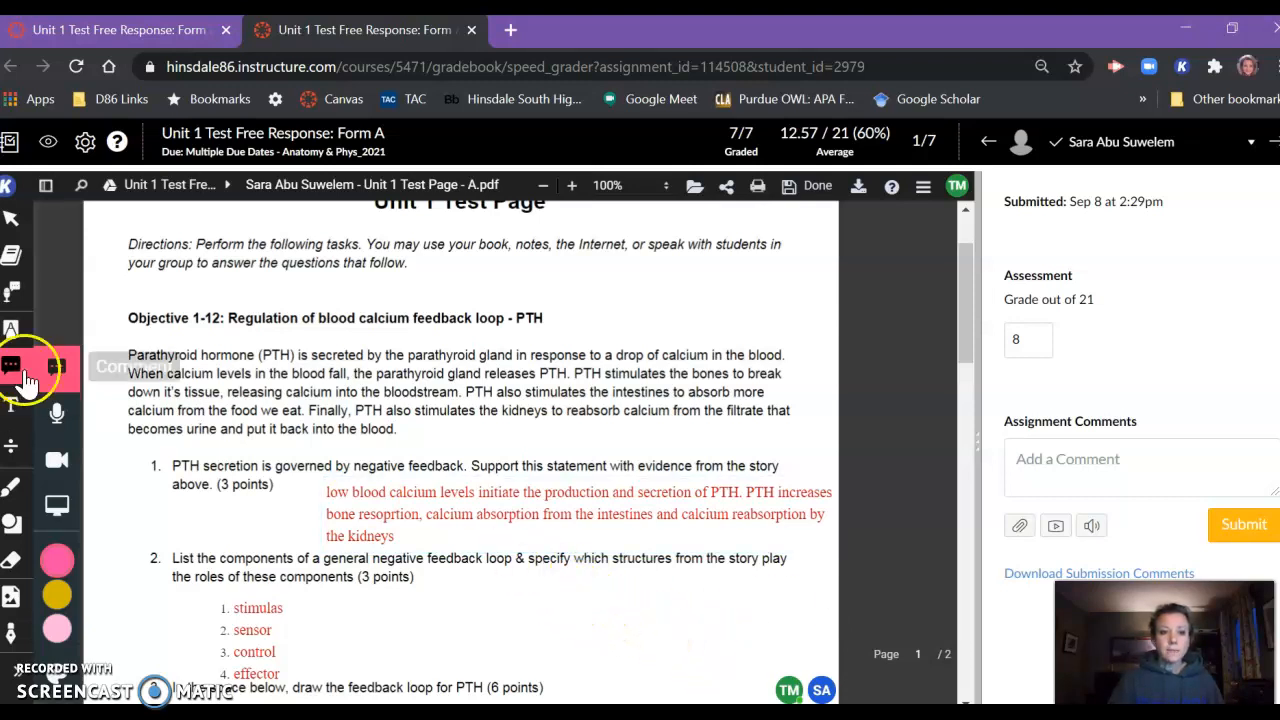
mouse_move(38, 376)
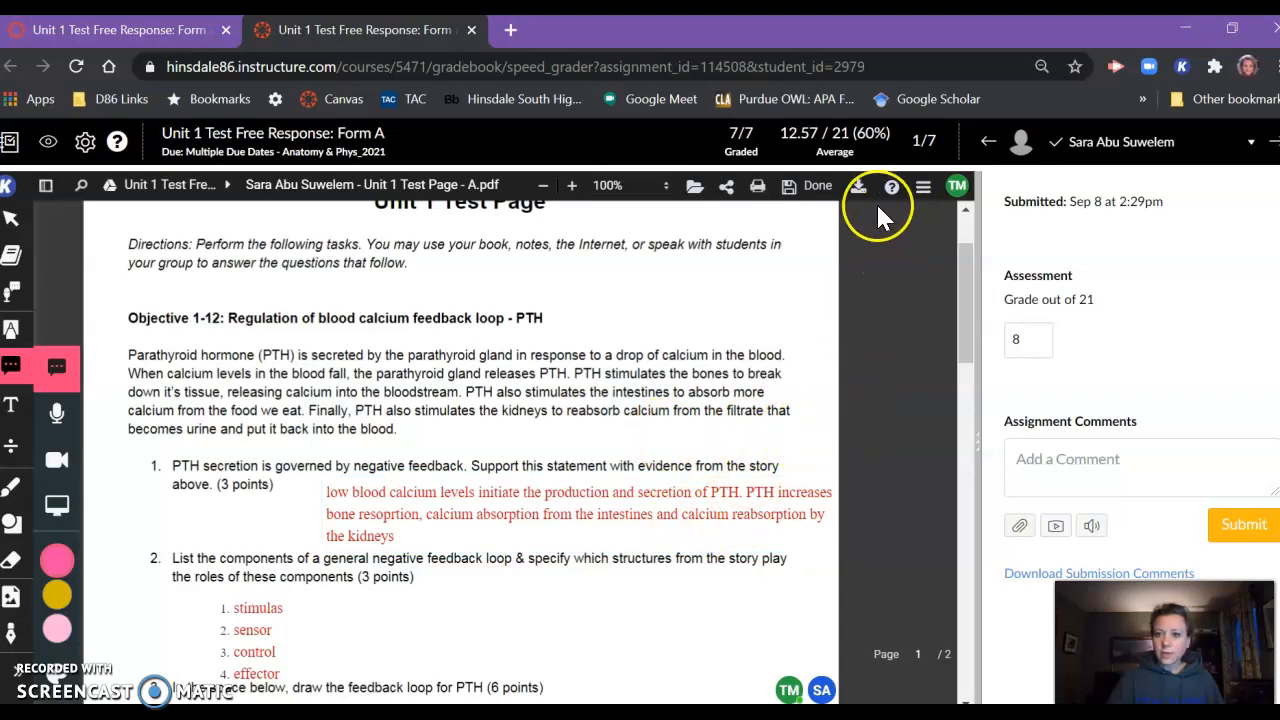
Step: Export the annotated test from Kami as a PDF with all annotations and open the download
left_click(856, 186)
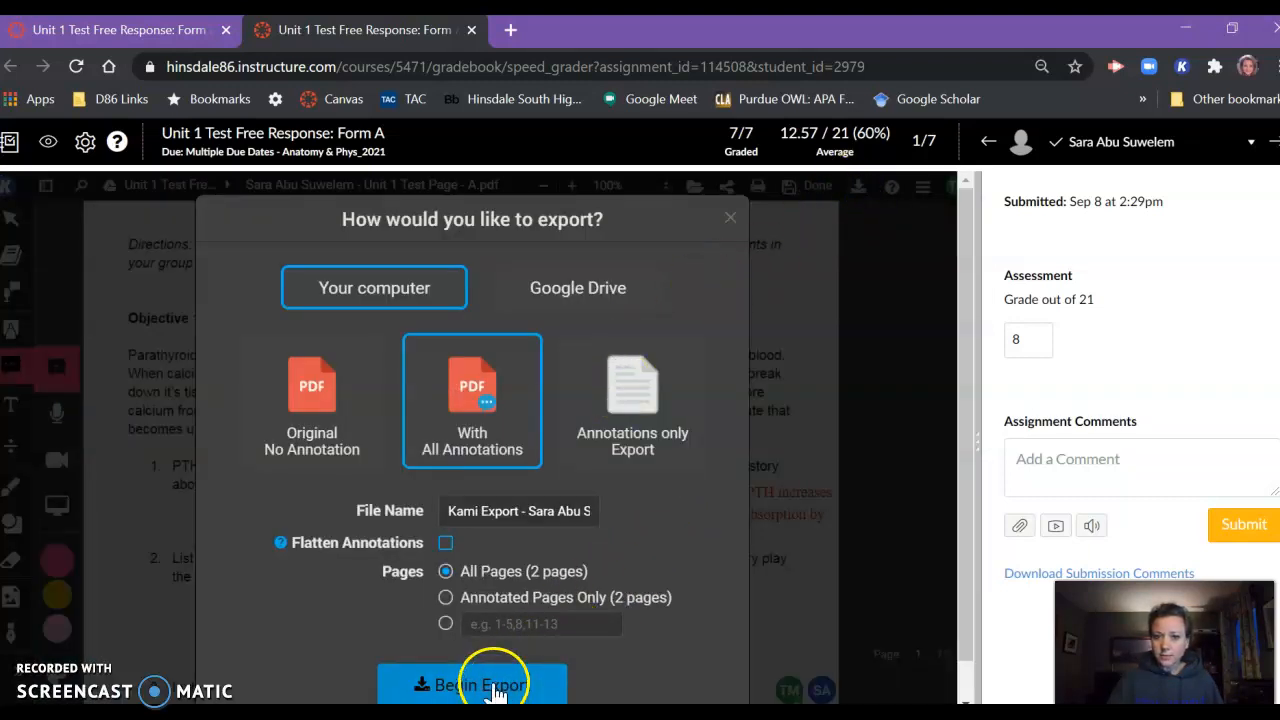
left_click(472, 684)
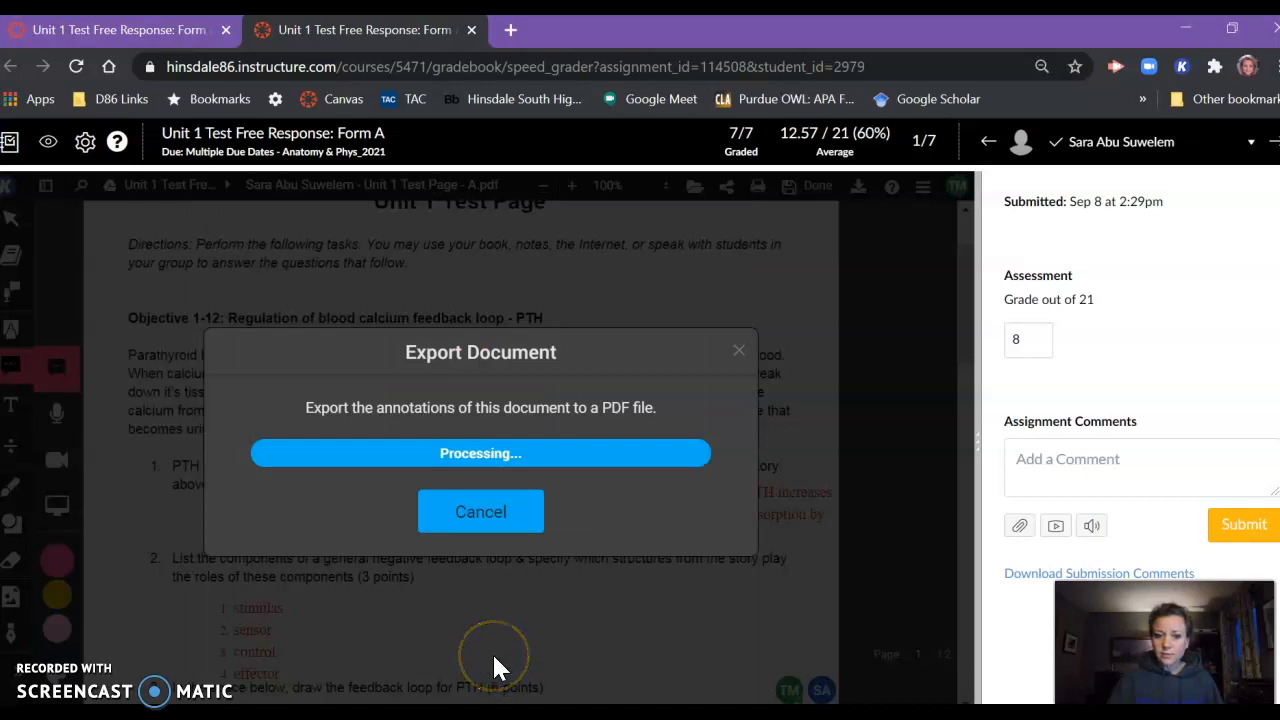
mouse_move(500, 664)
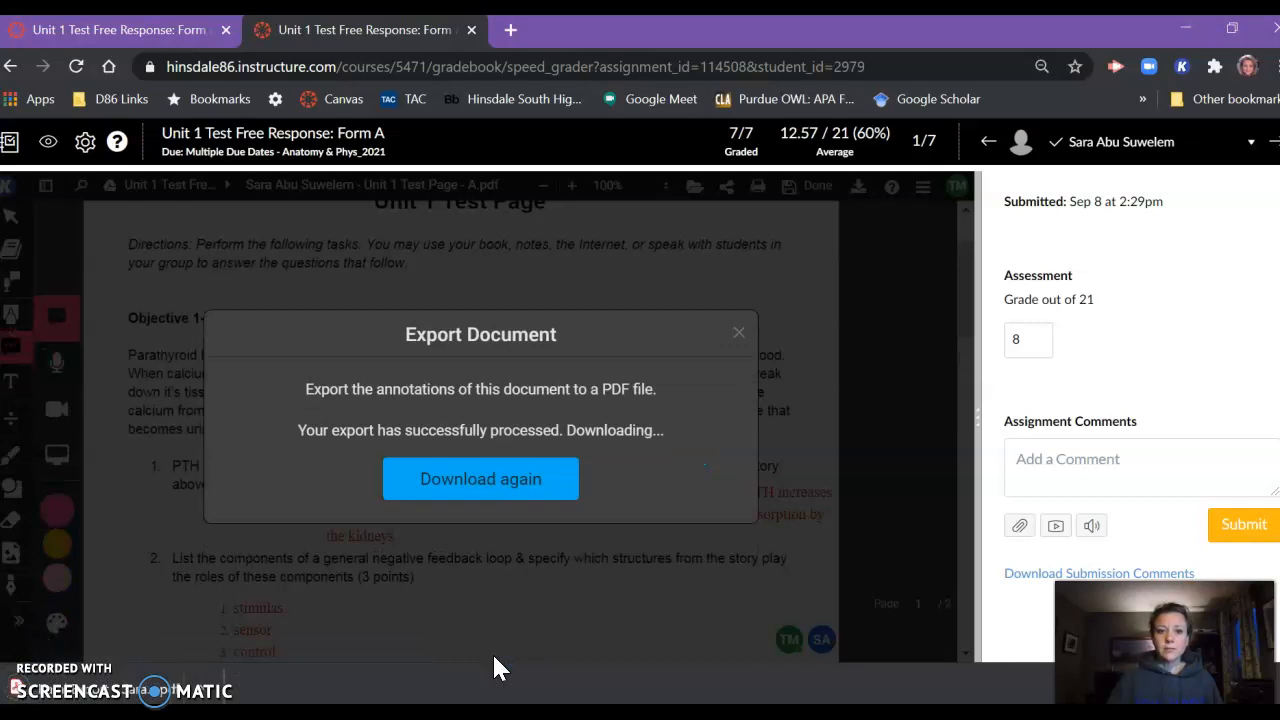
left_click(480, 480)
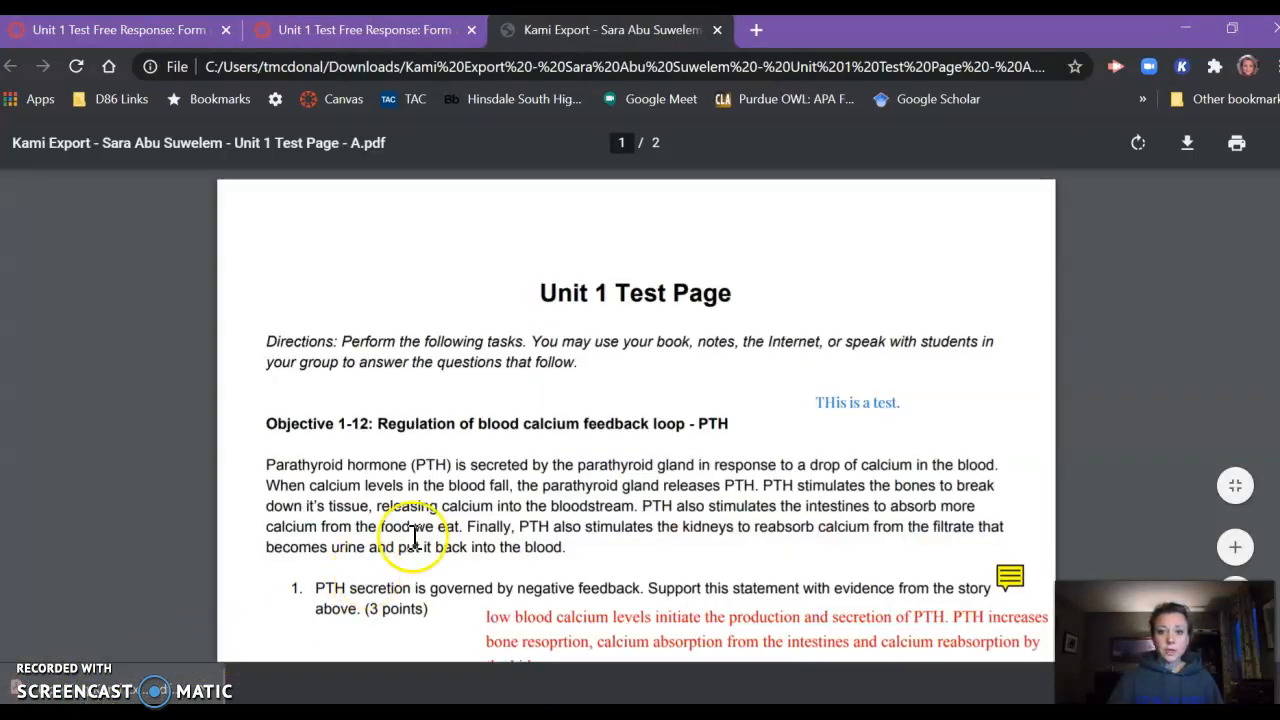
scroll("down", 3)
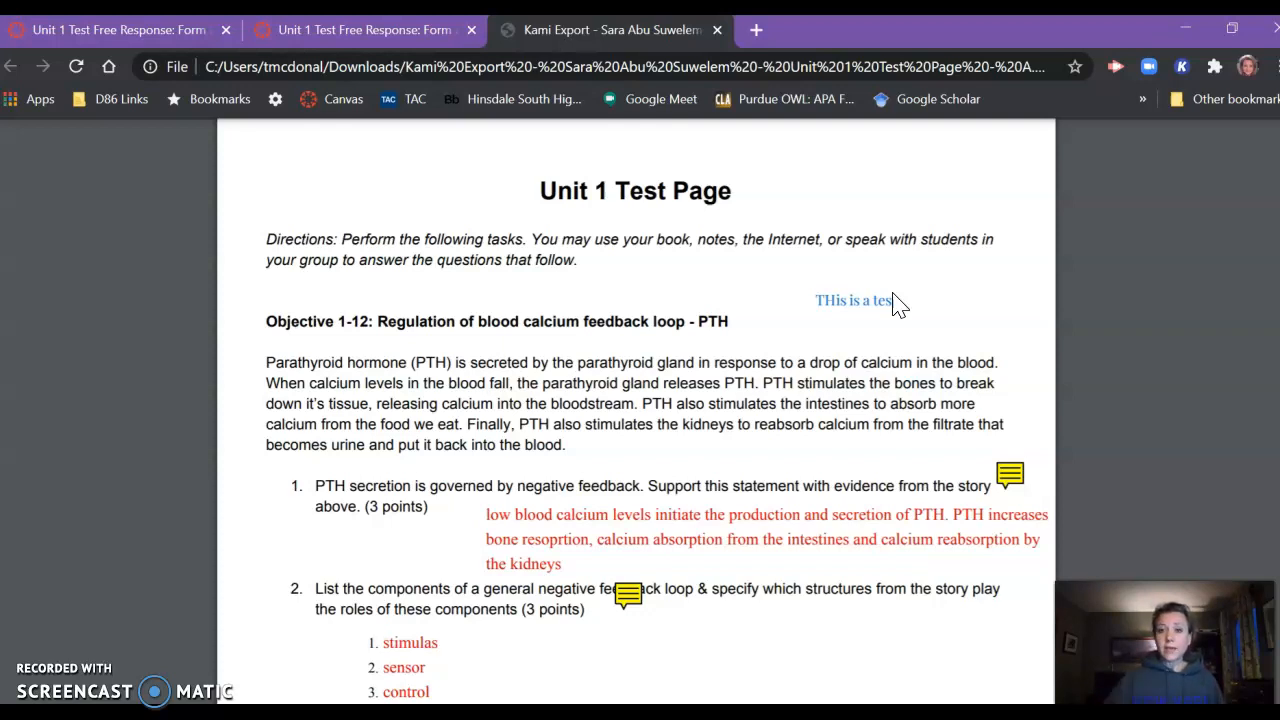
type("t.")
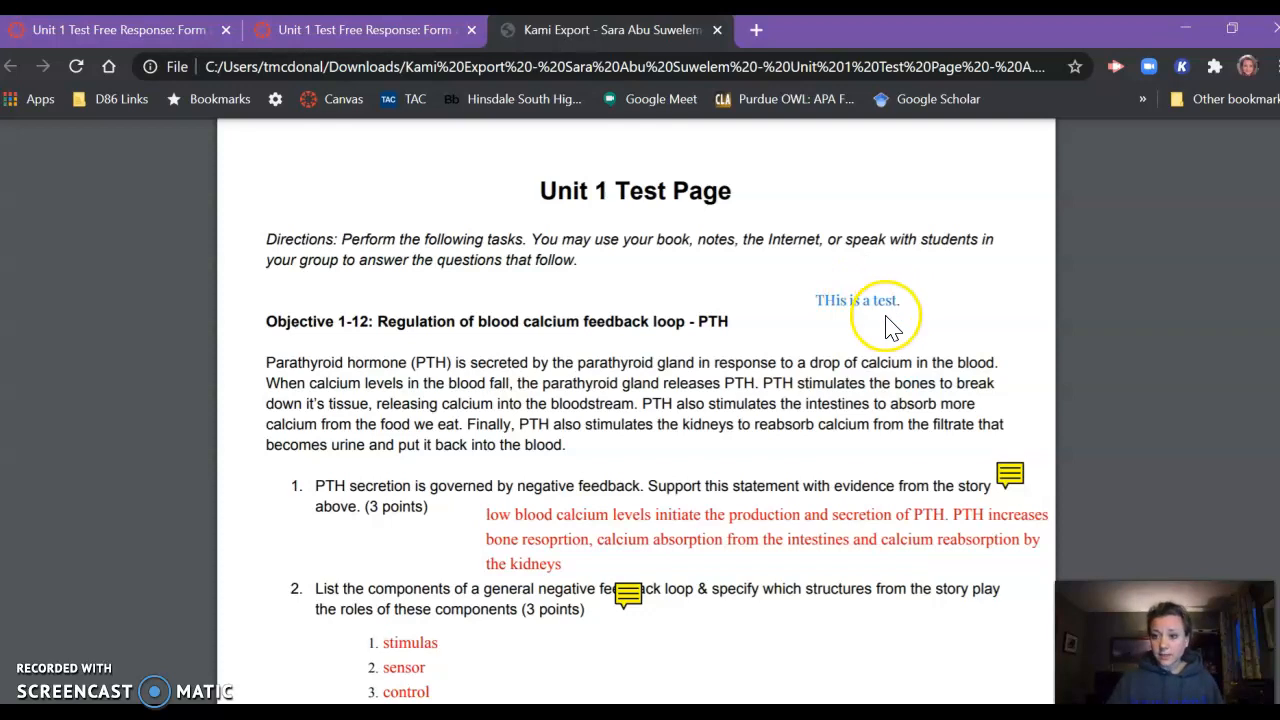
mouse_move(900, 332)
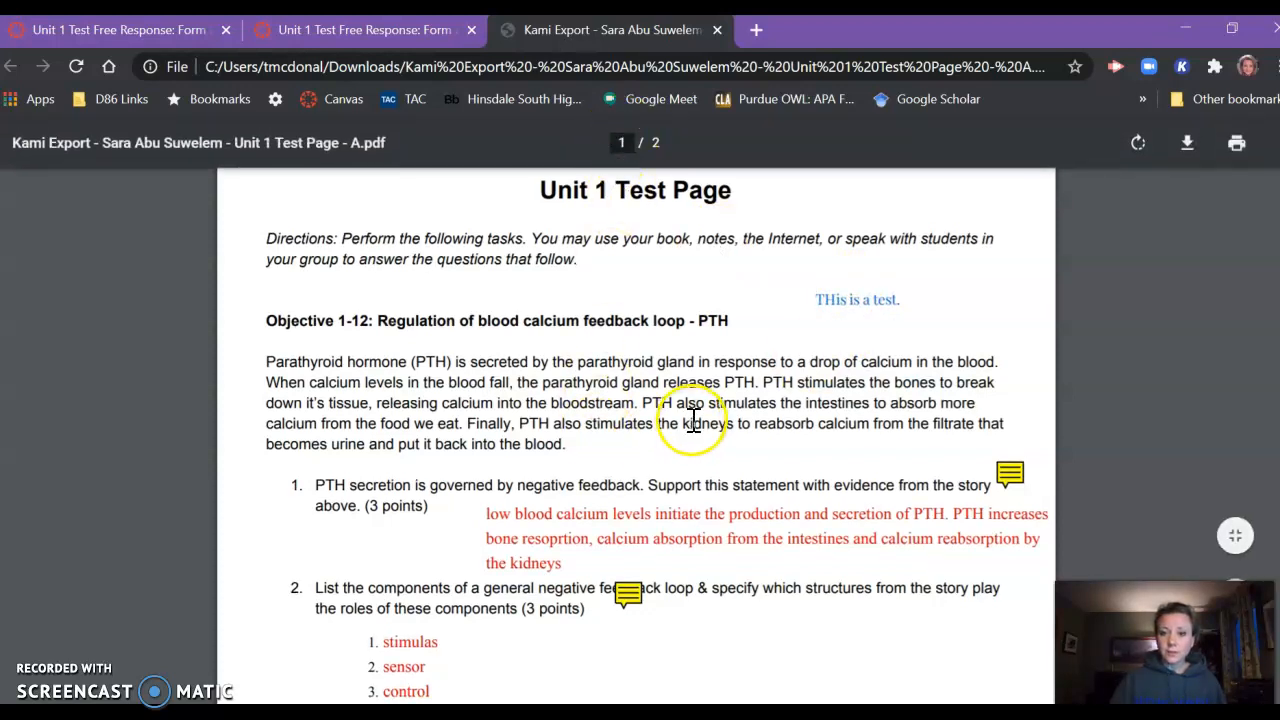
scroll("down", 3)
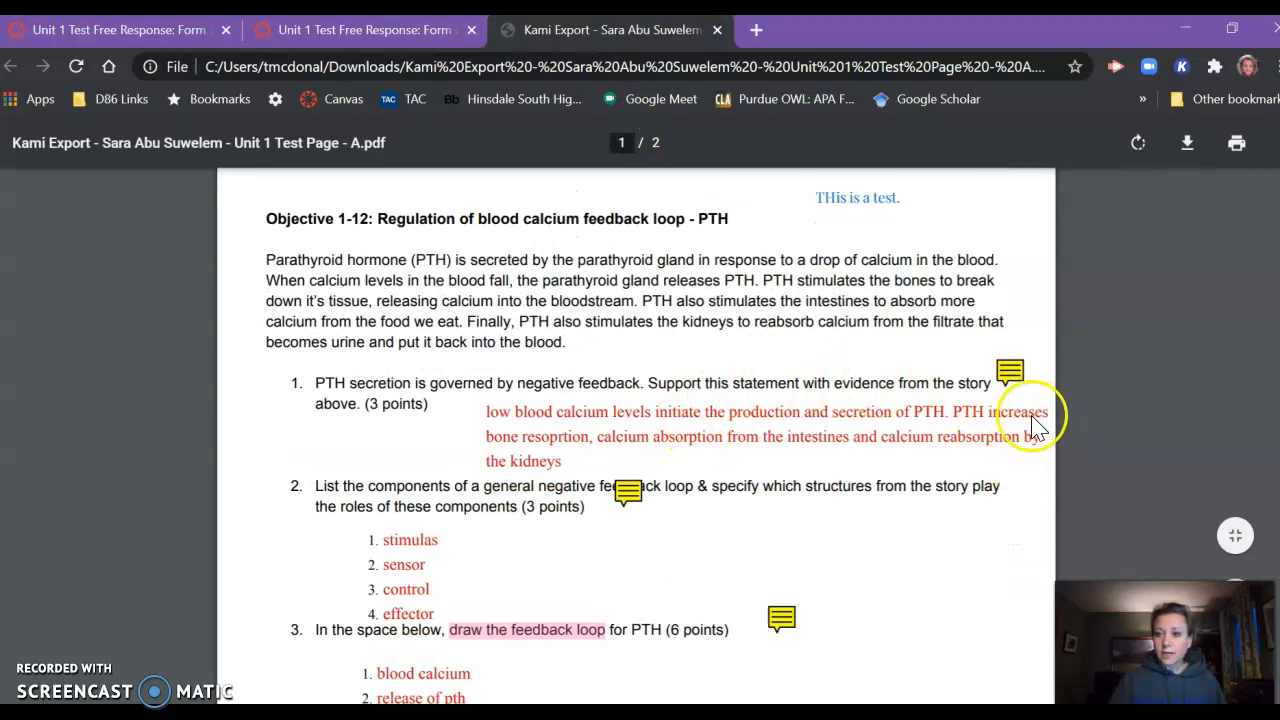
mouse_move(984, 370)
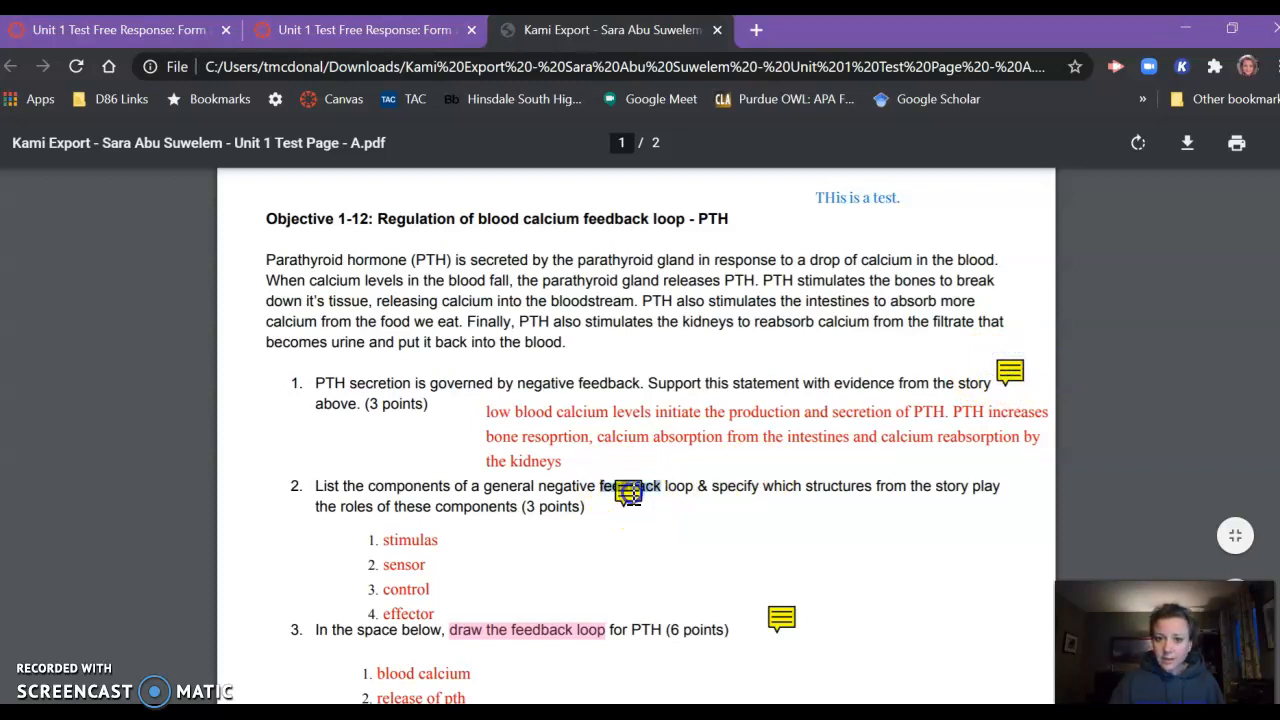
mouse_move(780, 616)
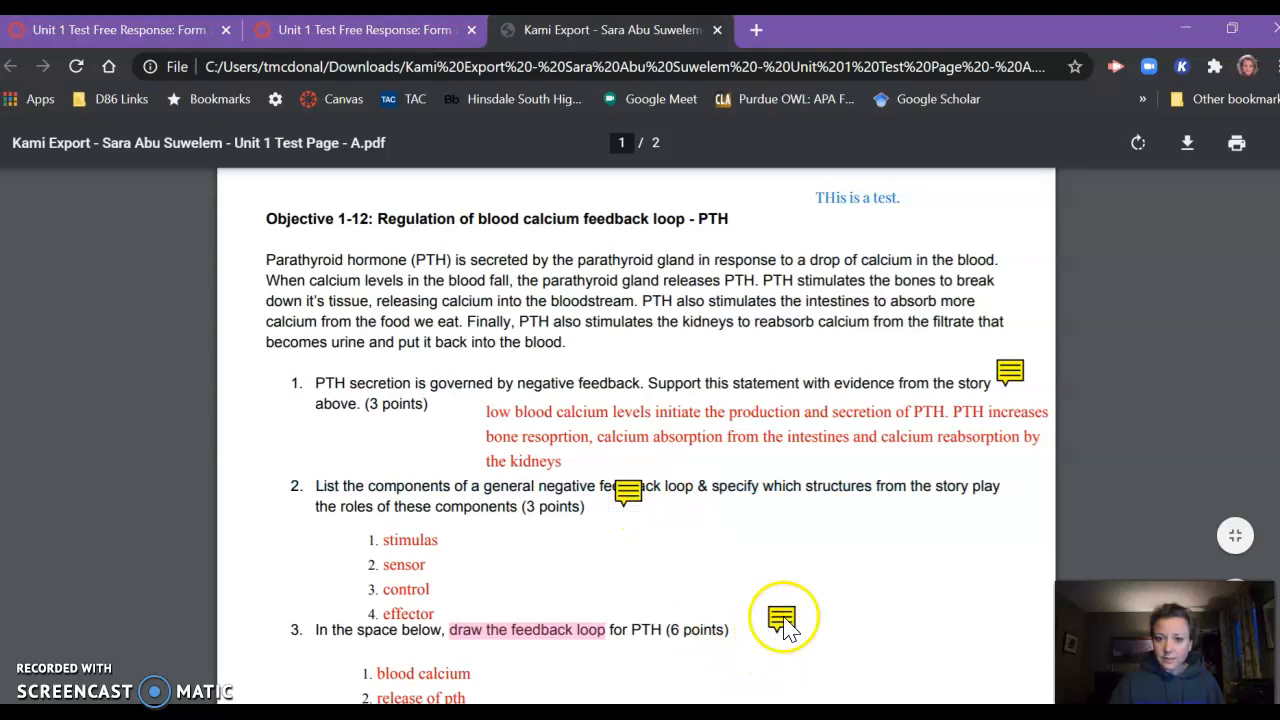
scroll("down", 3)
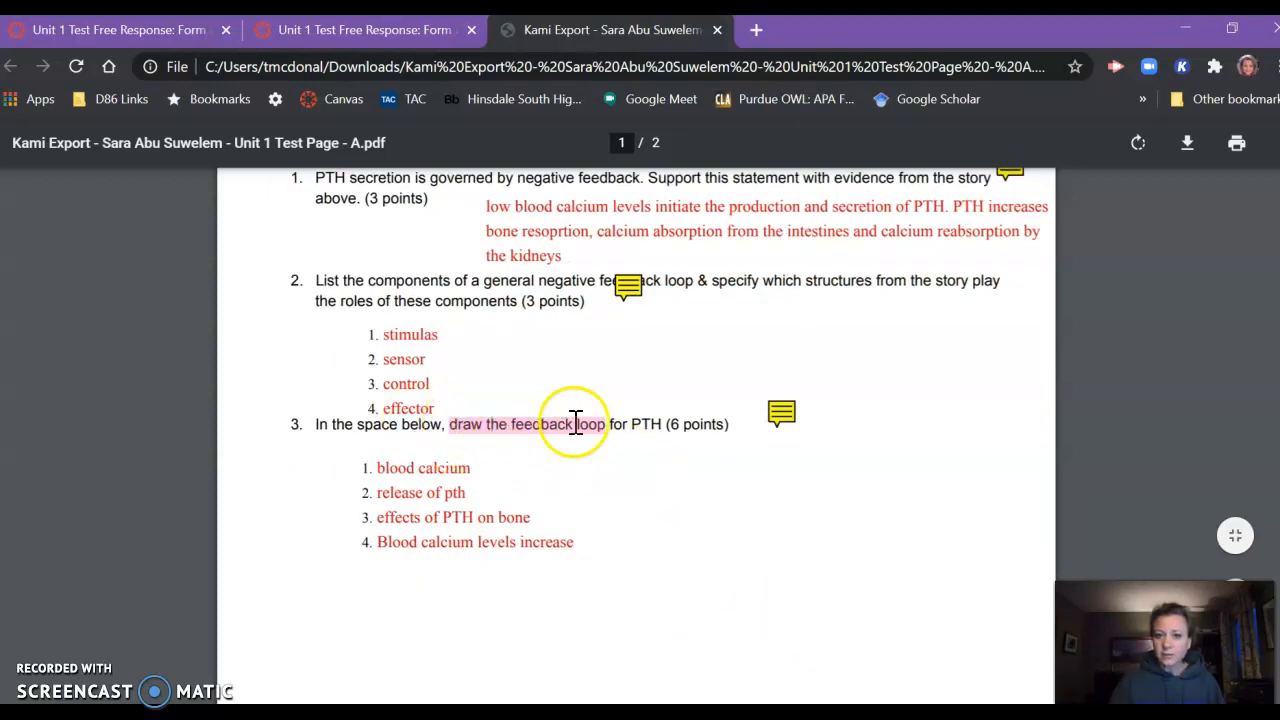
scroll("down", 3)
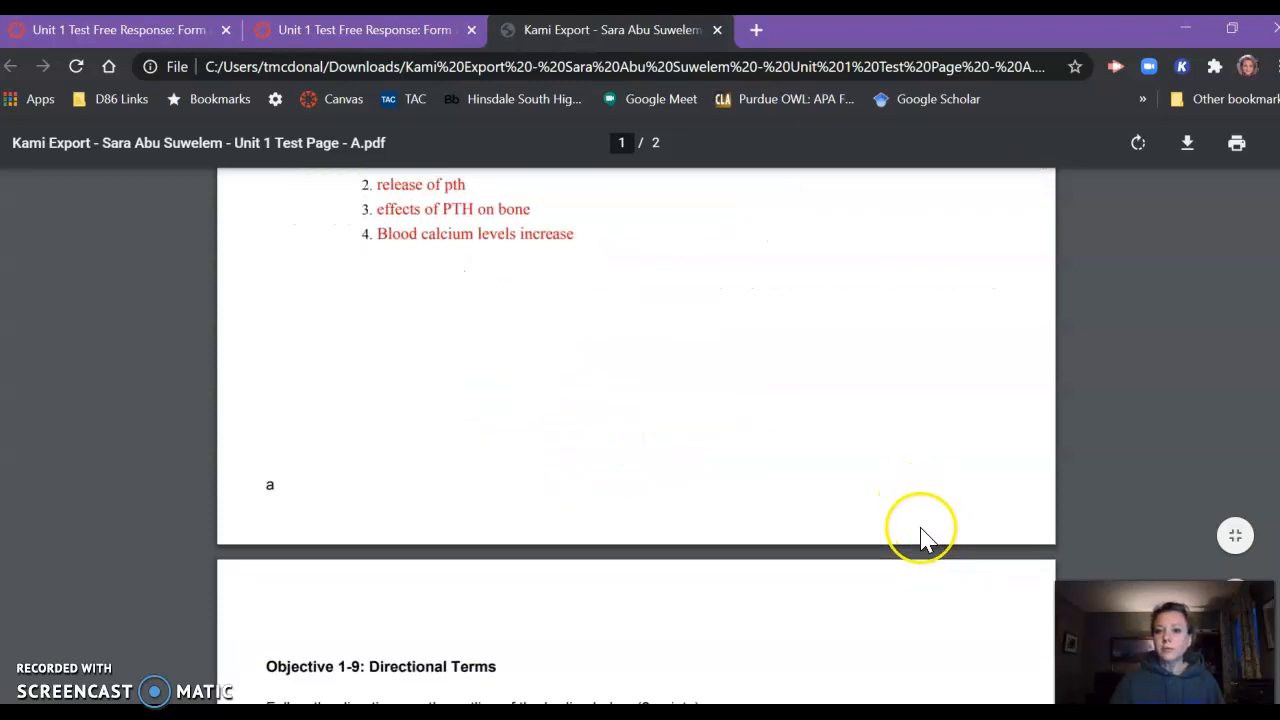
scroll("down", 3)
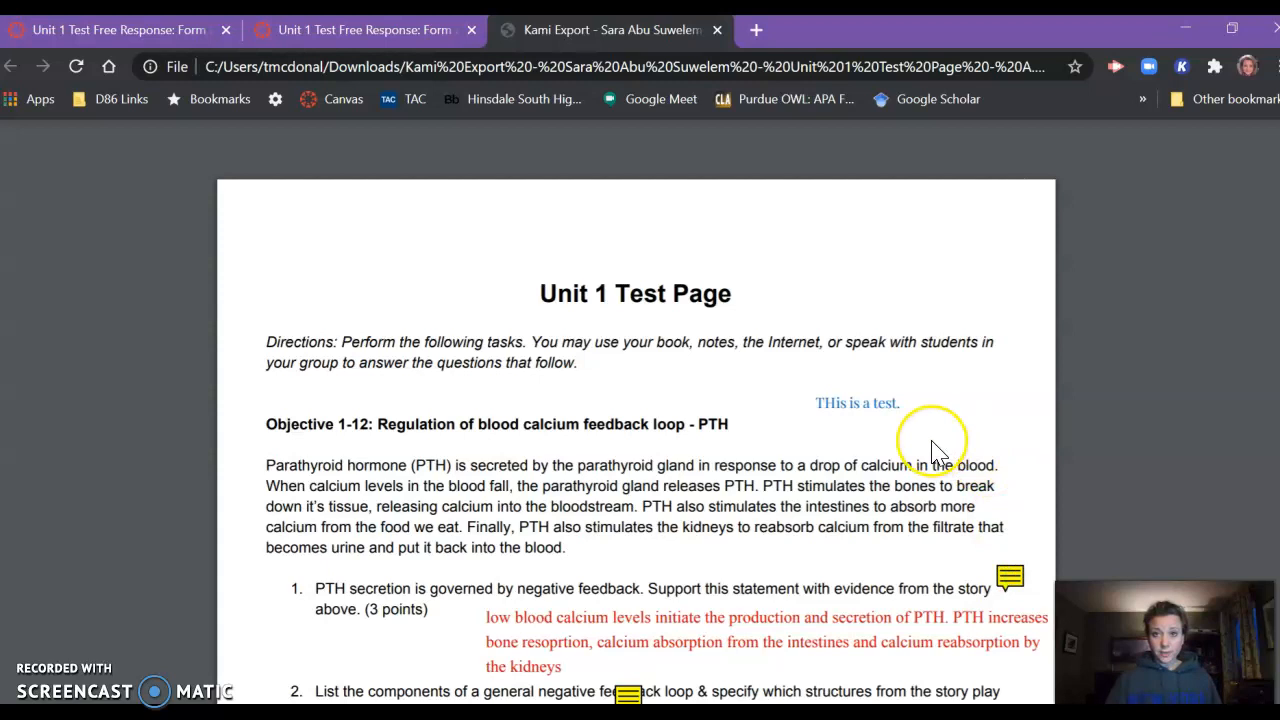
Step: Return to SpeedGrader, review the next student's handwritten test, then go back to submission 1 of 7
left_click(376, 30)
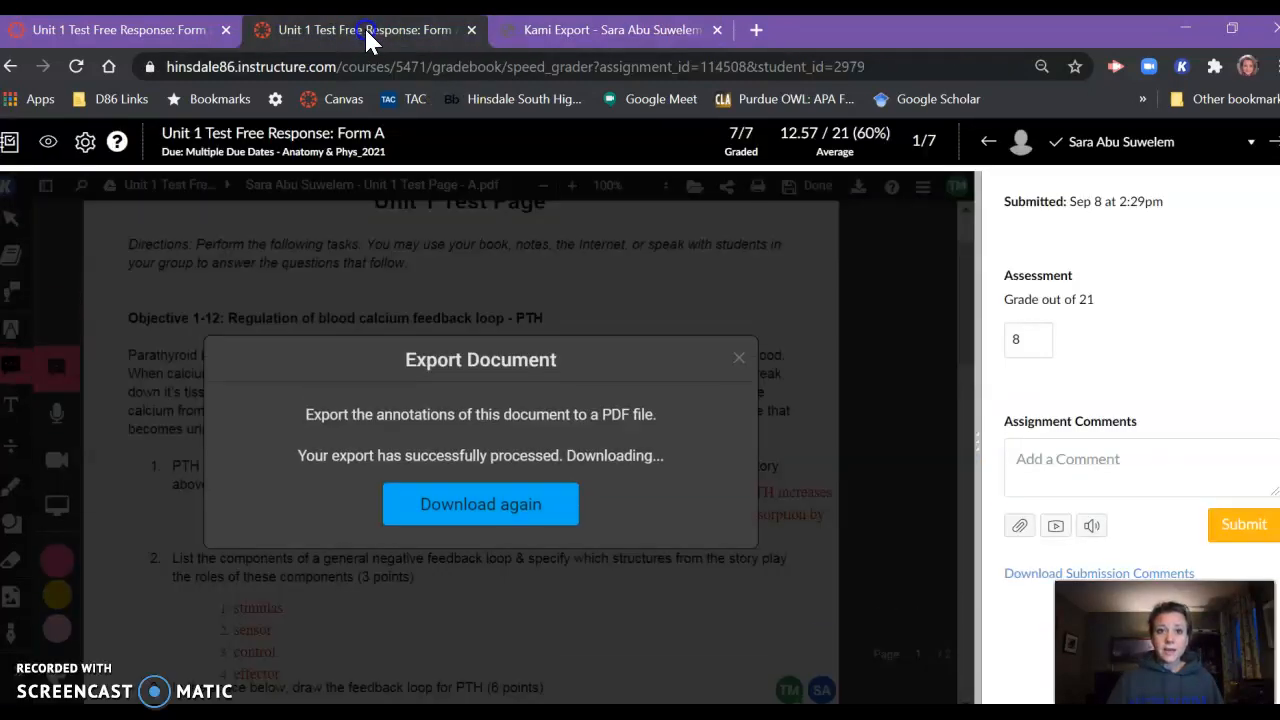
left_click(740, 358)
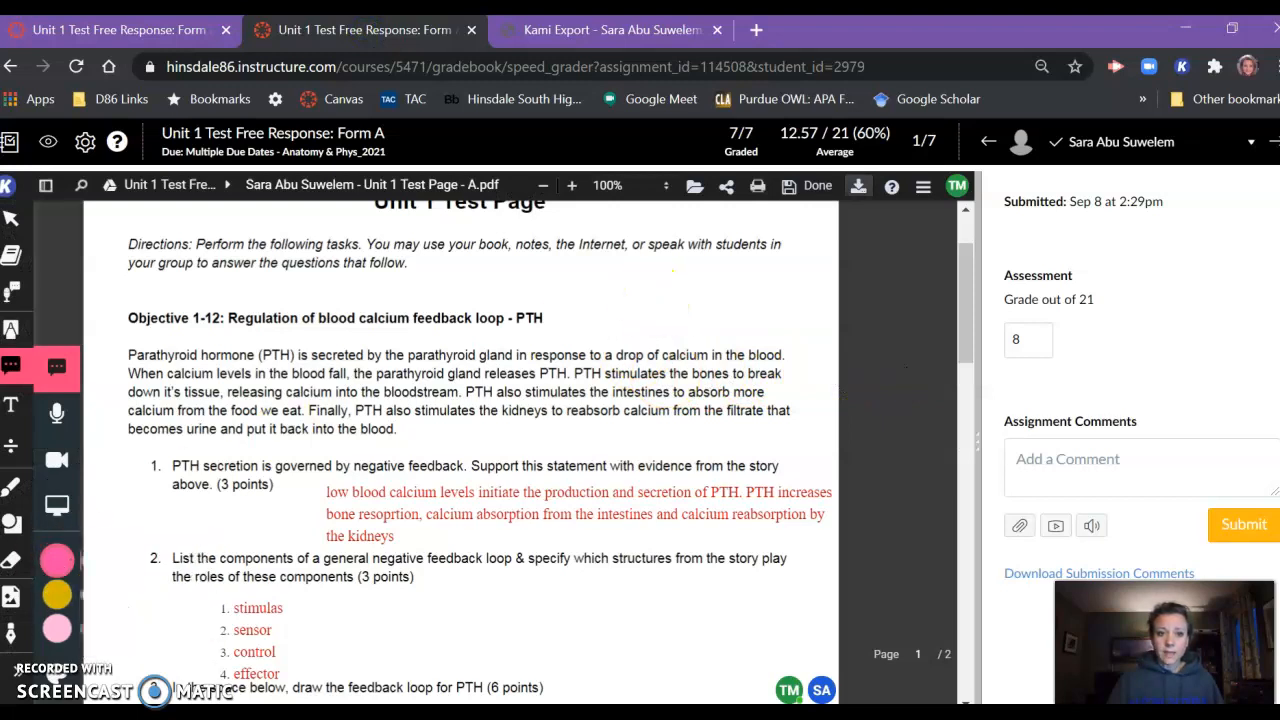
mouse_move(14, 404)
type("test 2345")
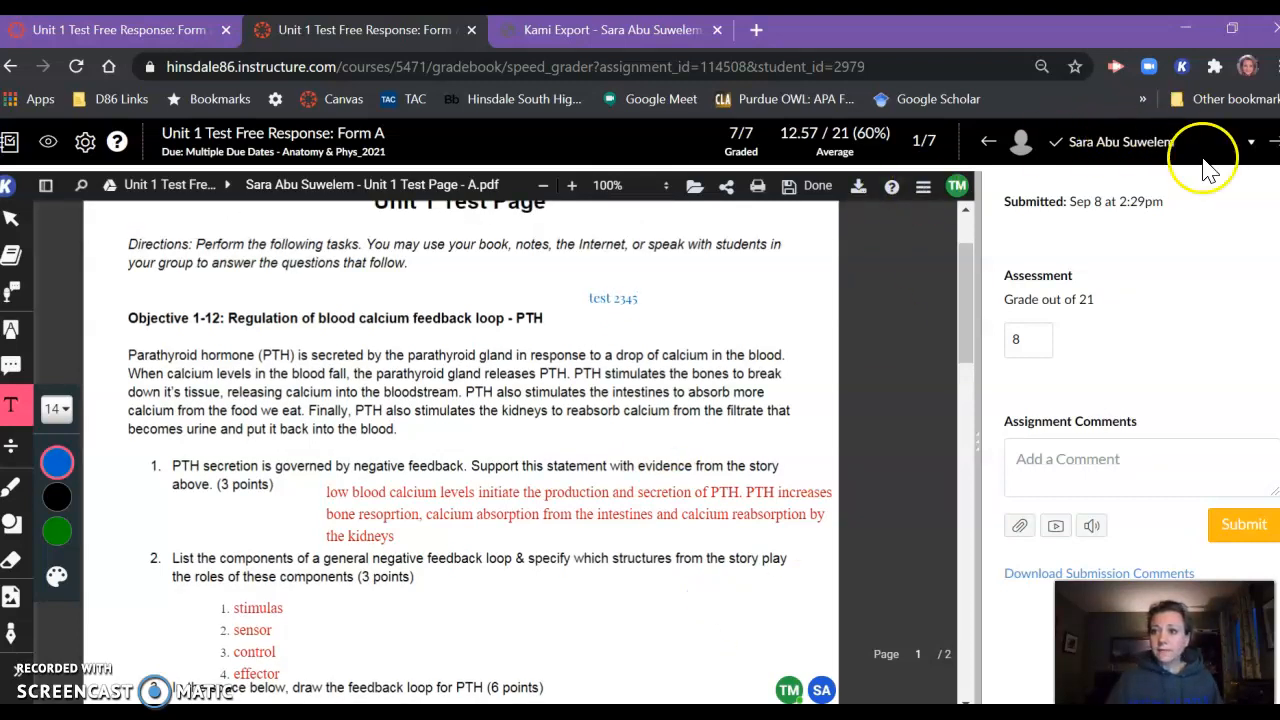
left_click(1274, 140)
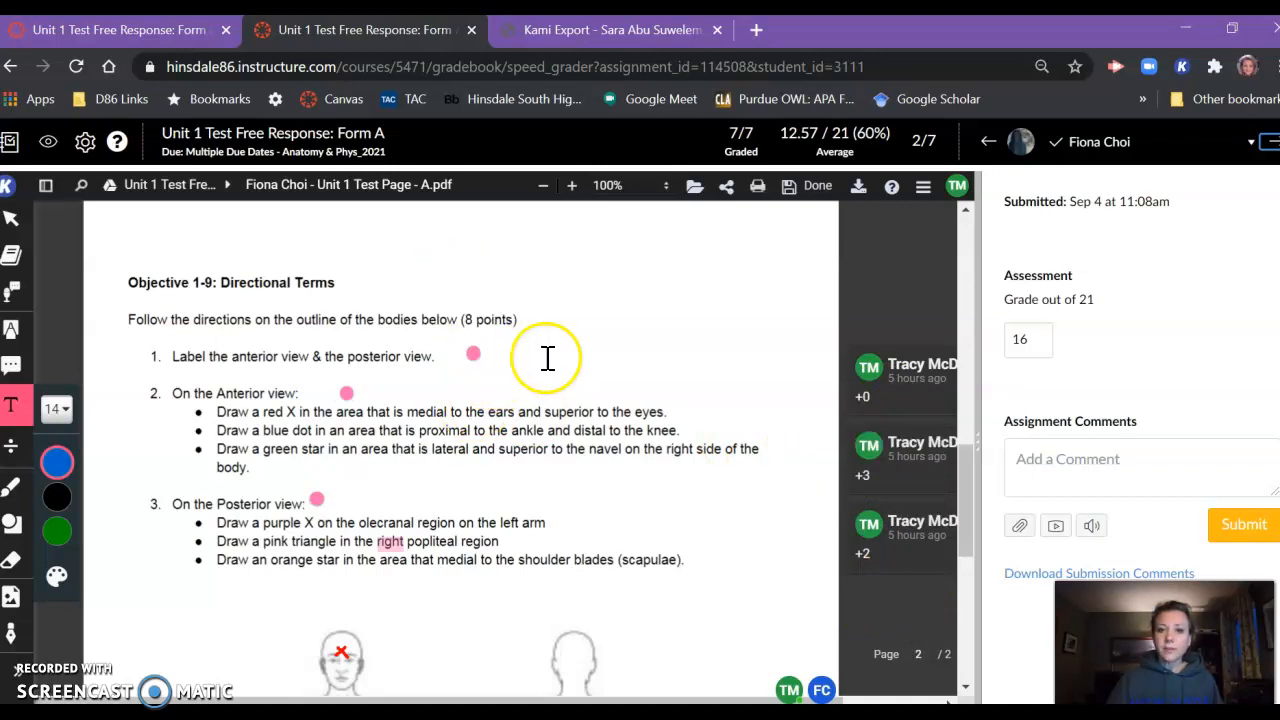
mouse_move(706, 490)
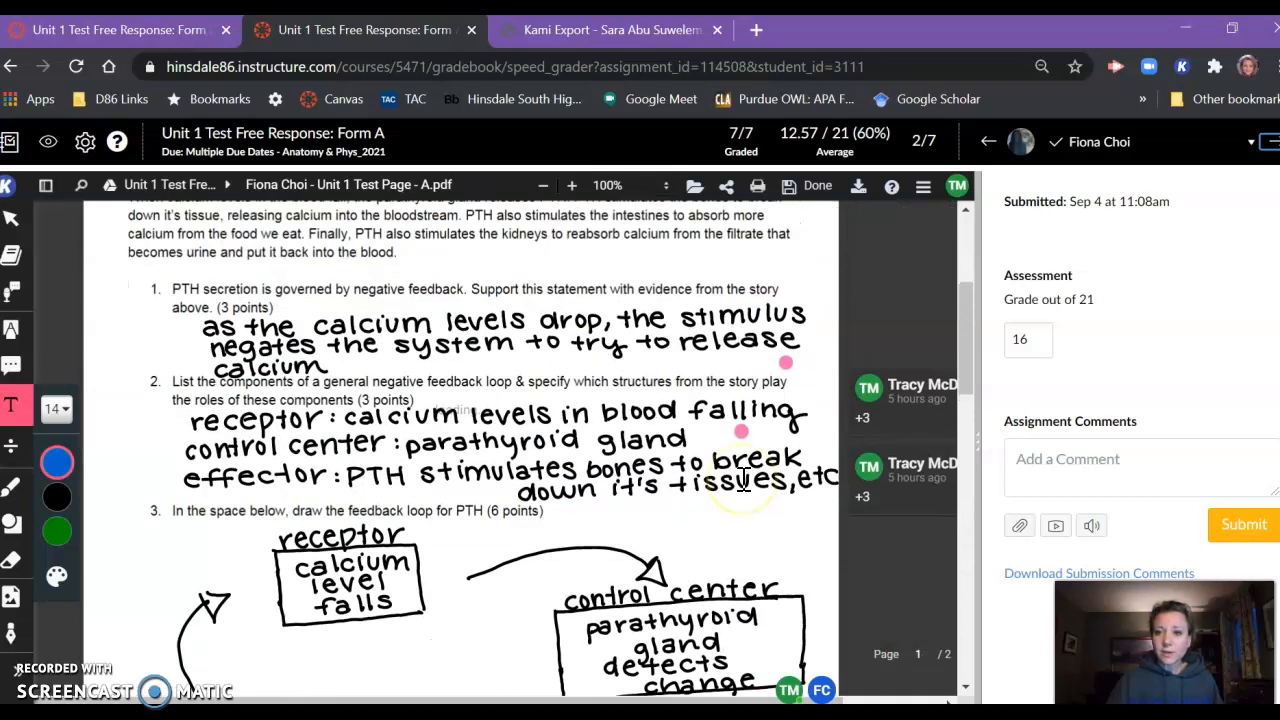
scroll("down", 3)
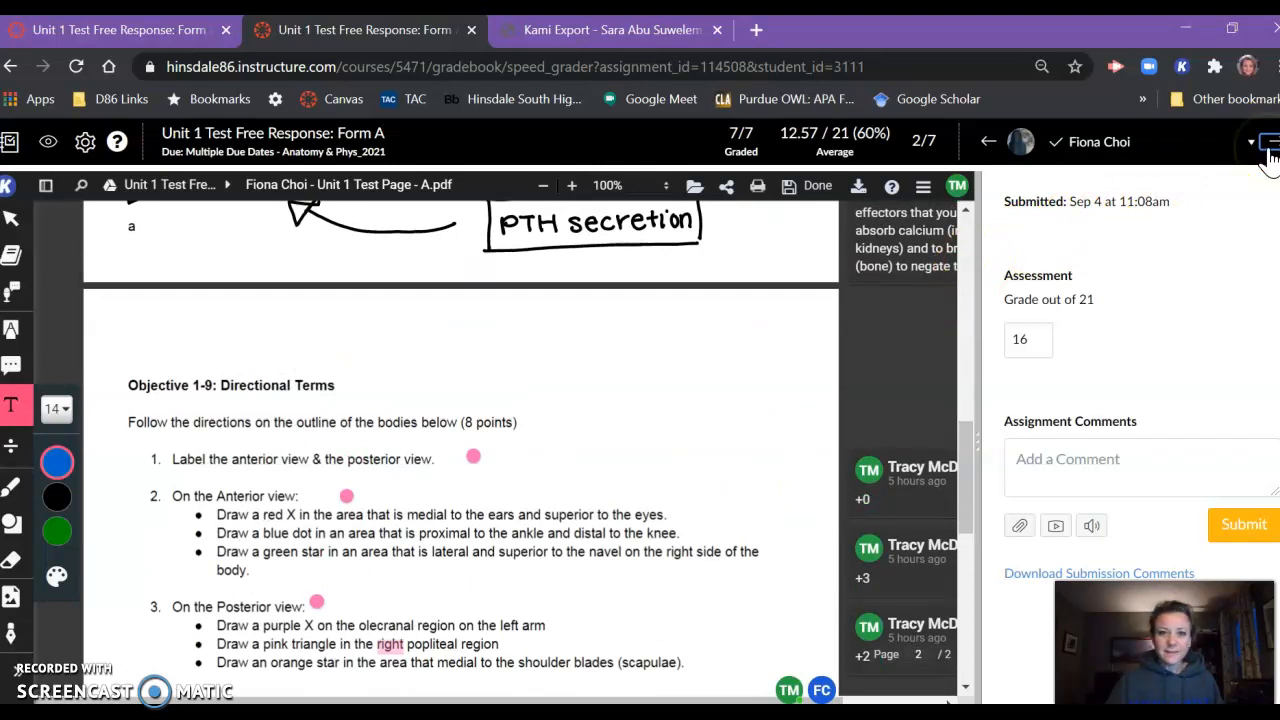
mouse_move(1020, 150)
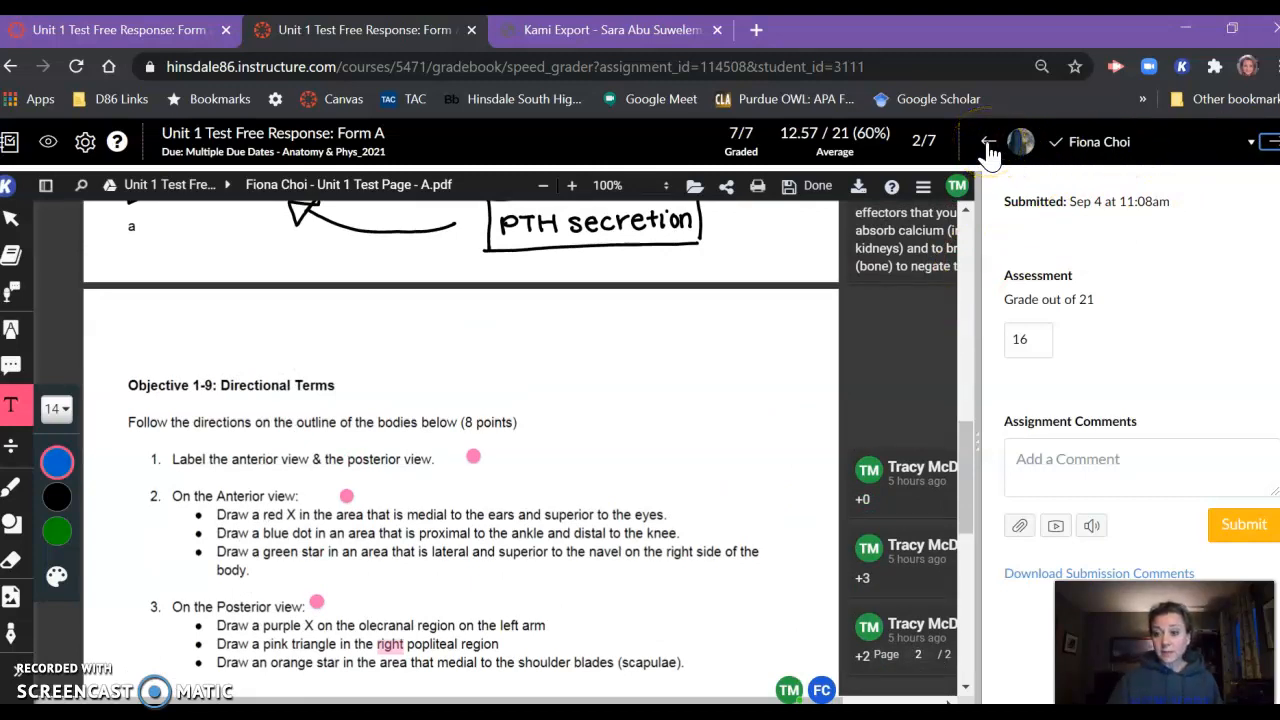
left_click(988, 140)
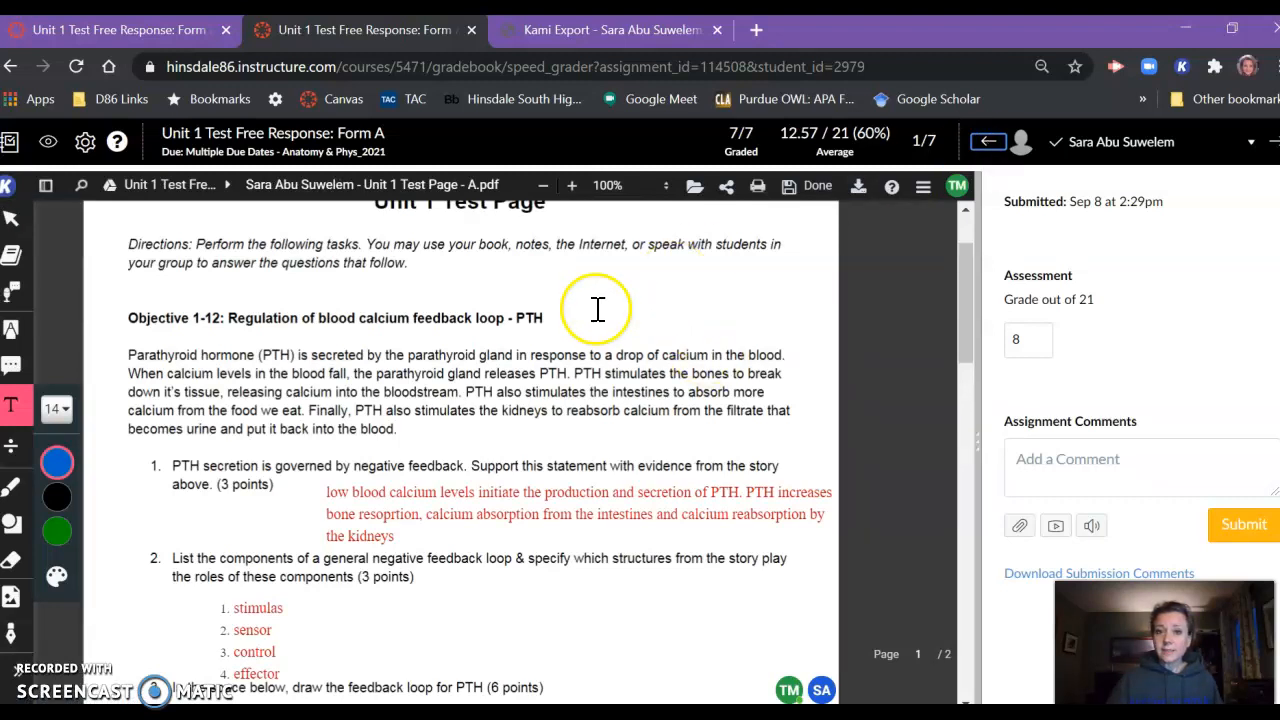
mouse_move(352, 336)
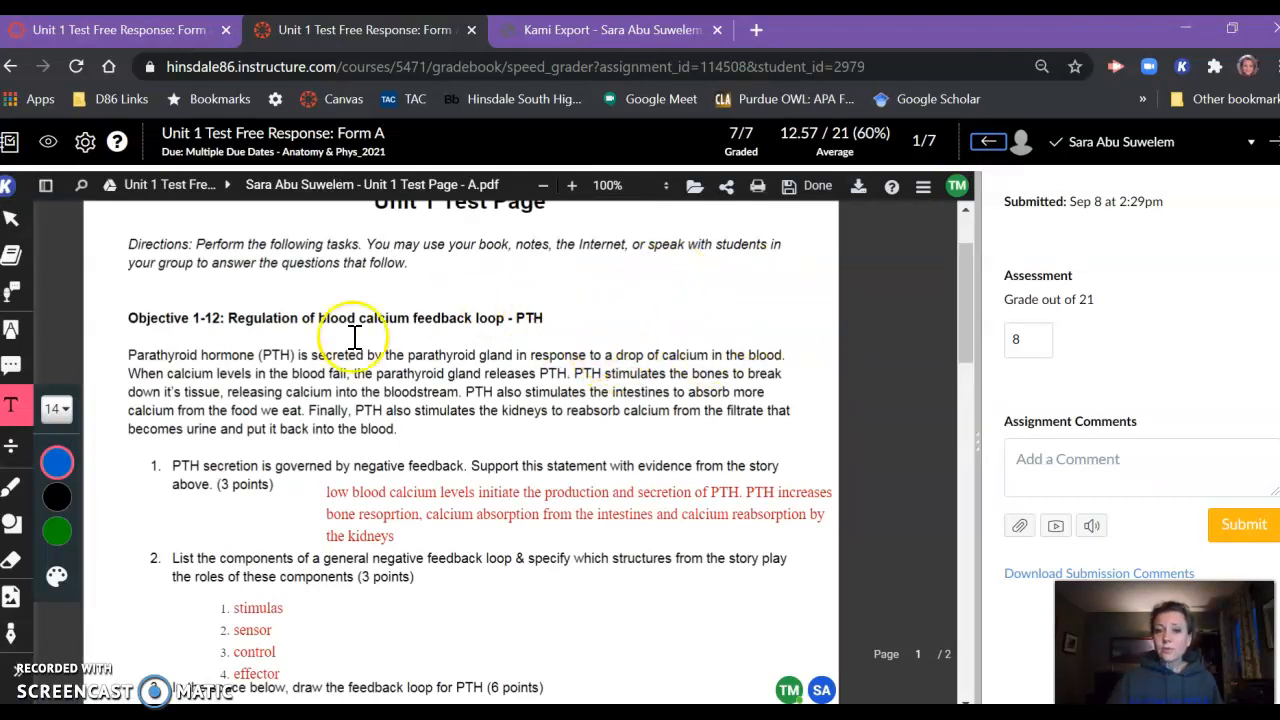
mouse_move(408, 456)
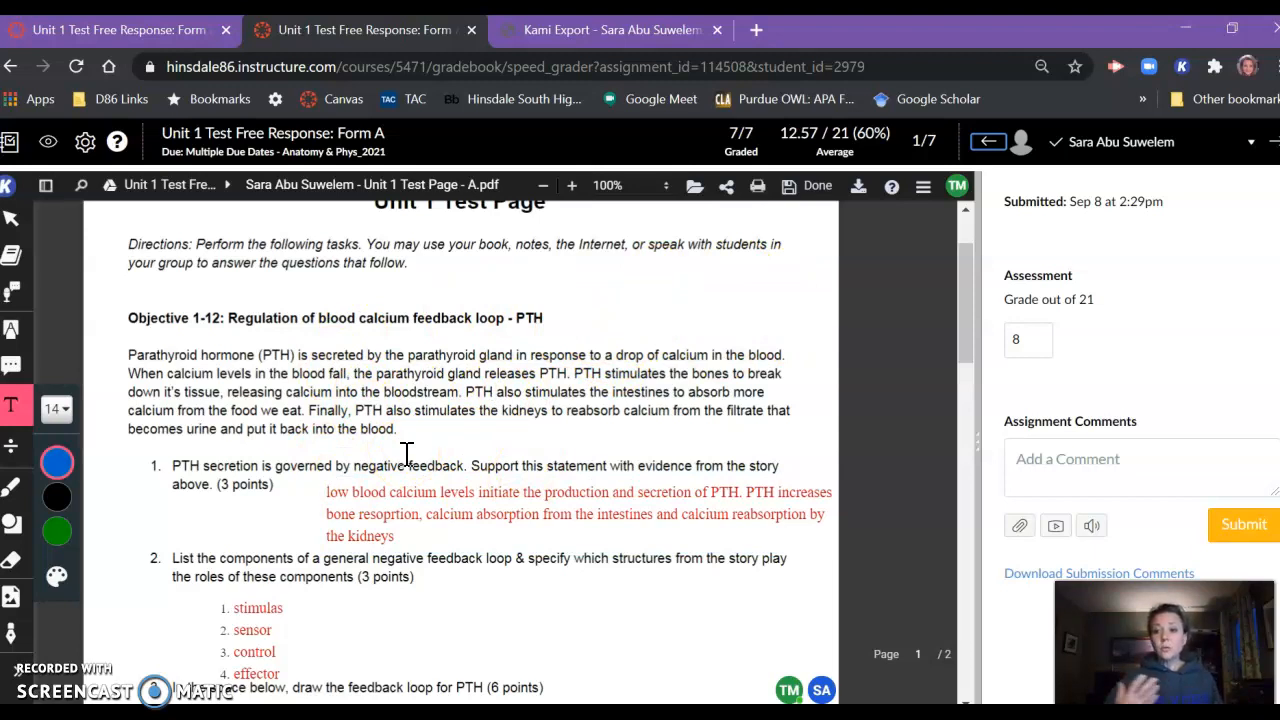
mouse_move(830, 384)
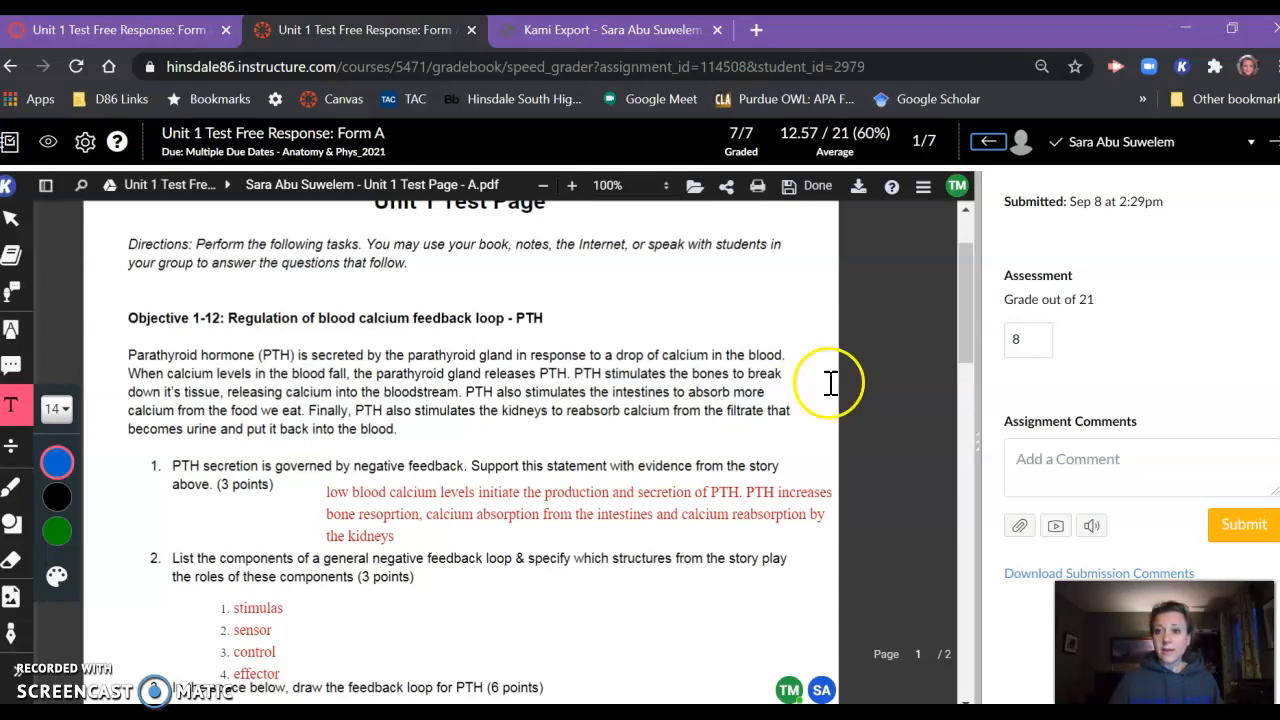
mouse_move(1258, 140)
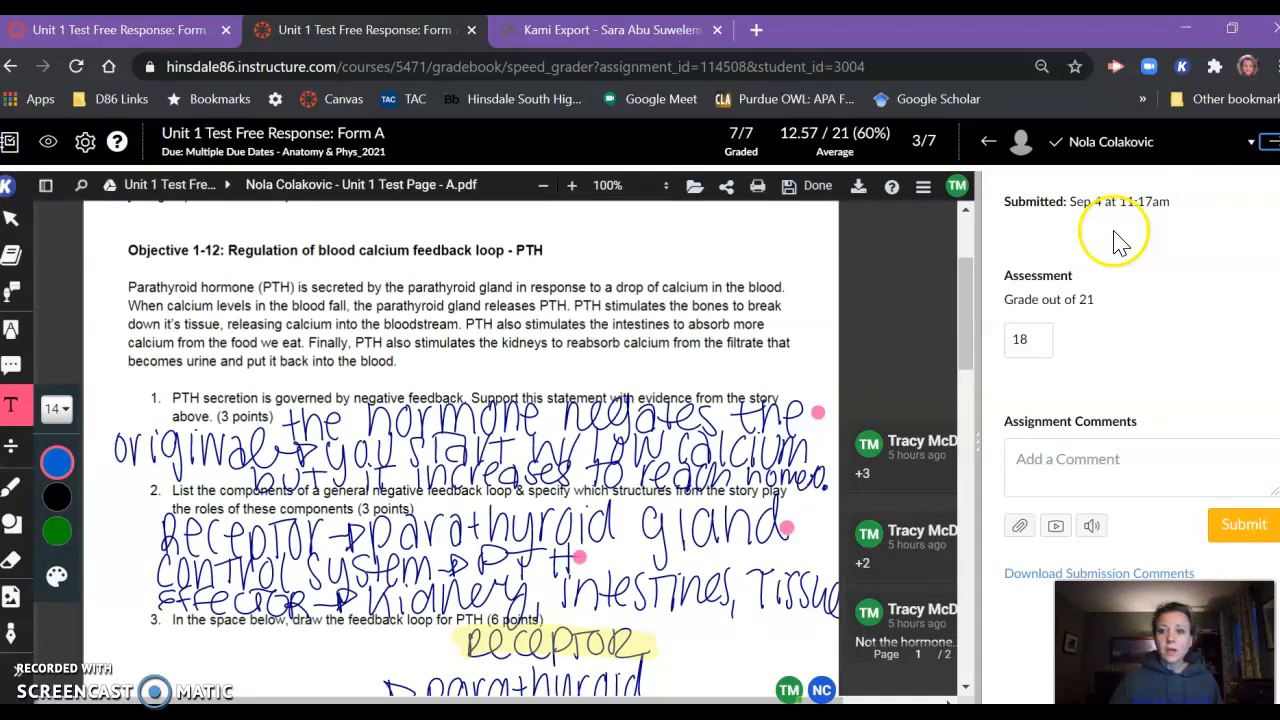
Step: Move on to the next student's submission in SpeedGrader
scroll("down", 3)
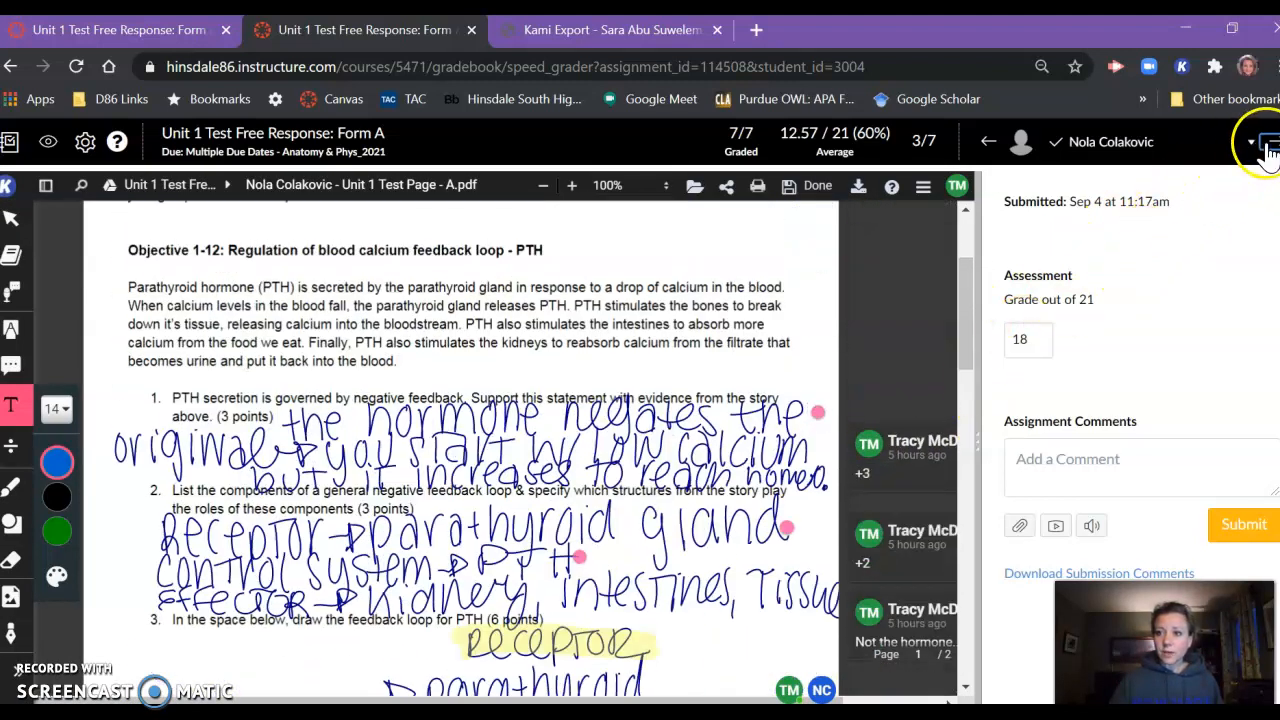
left_click(1268, 148)
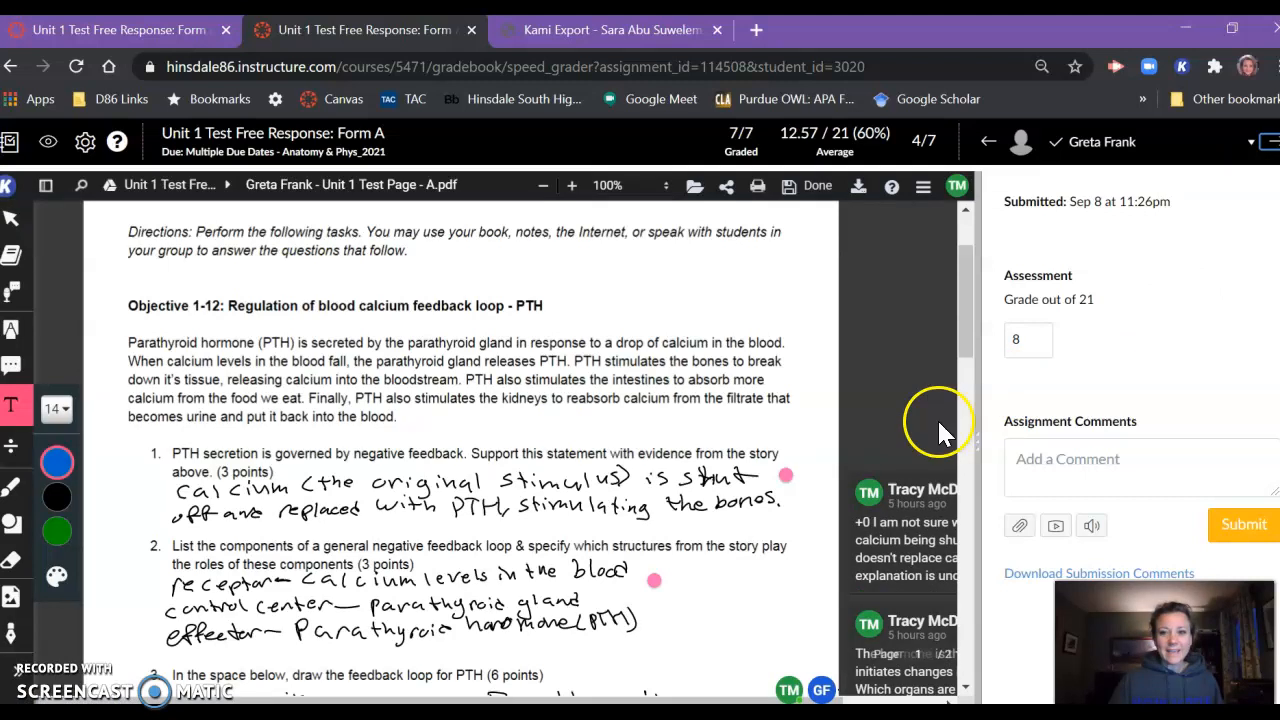
mouse_move(1264, 150)
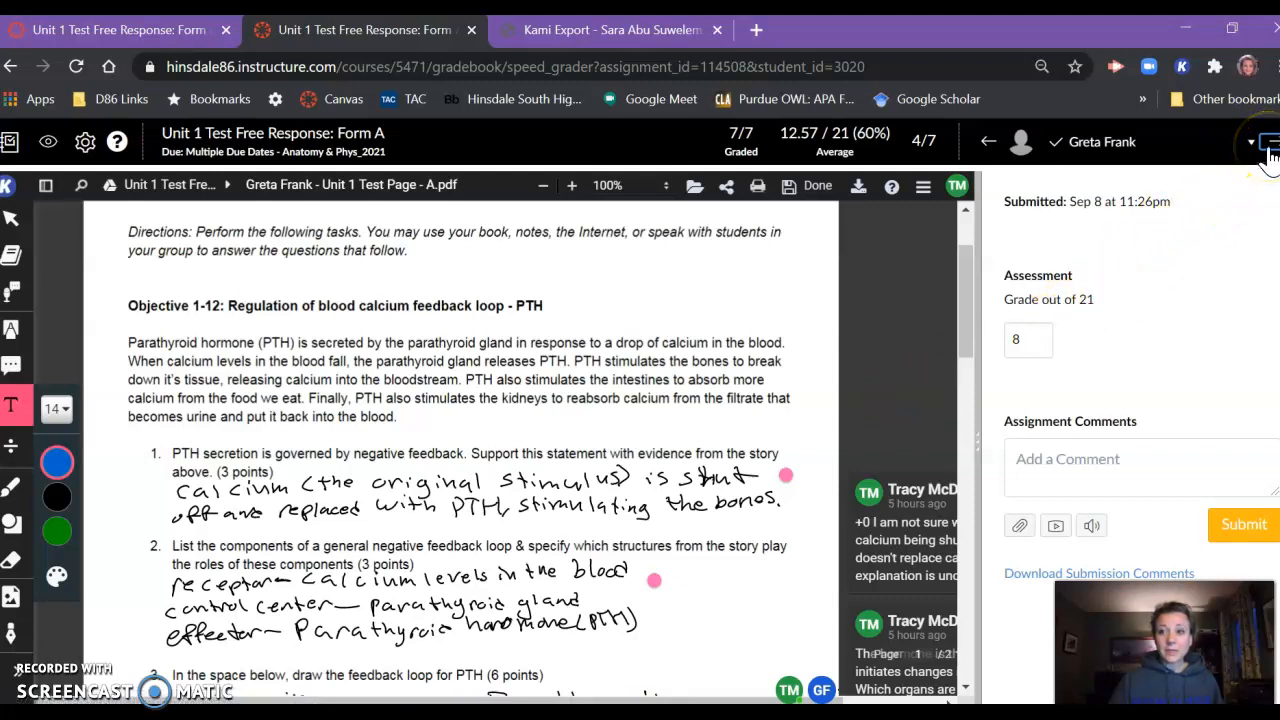
mouse_move(908, 344)
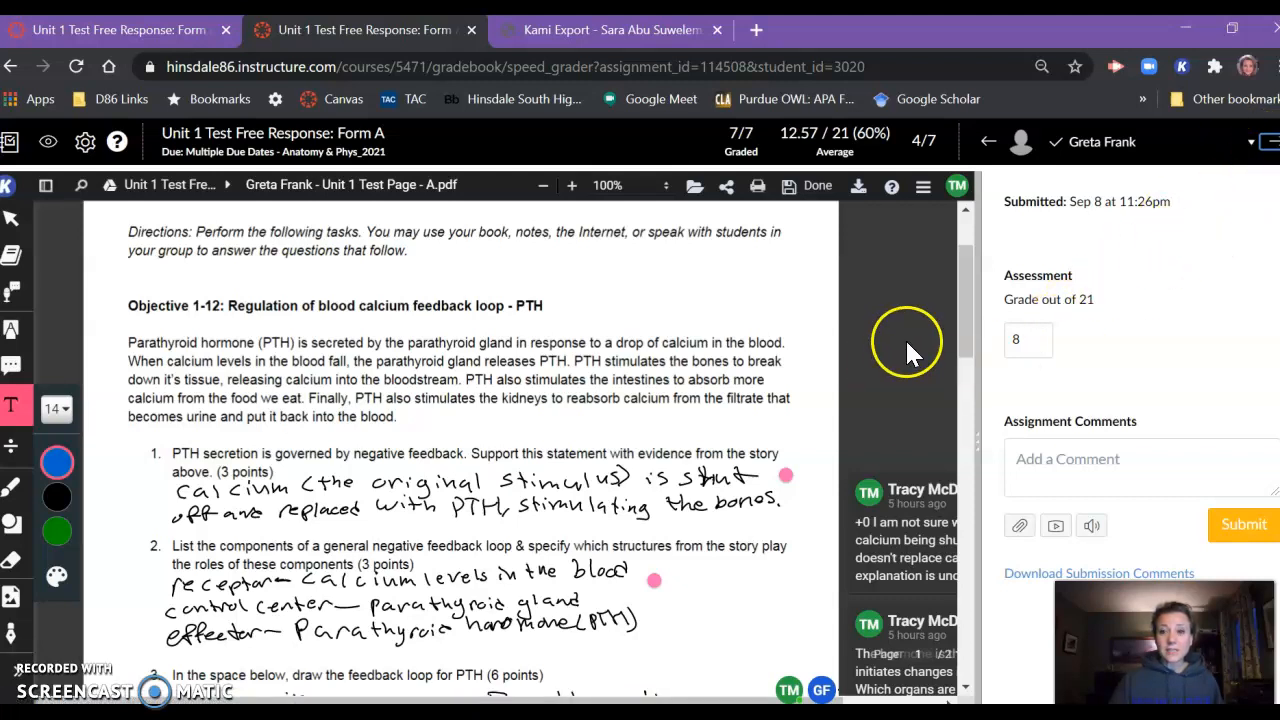
mouse_move(912, 356)
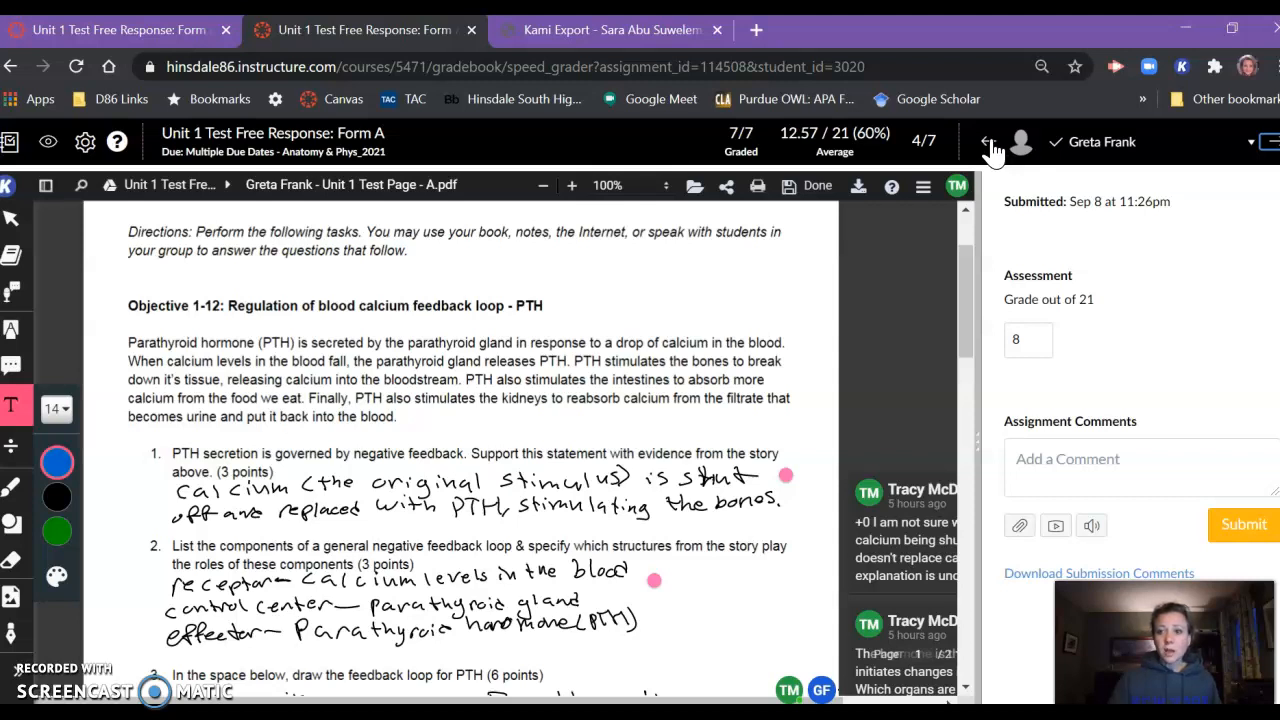
mouse_move(1252, 148)
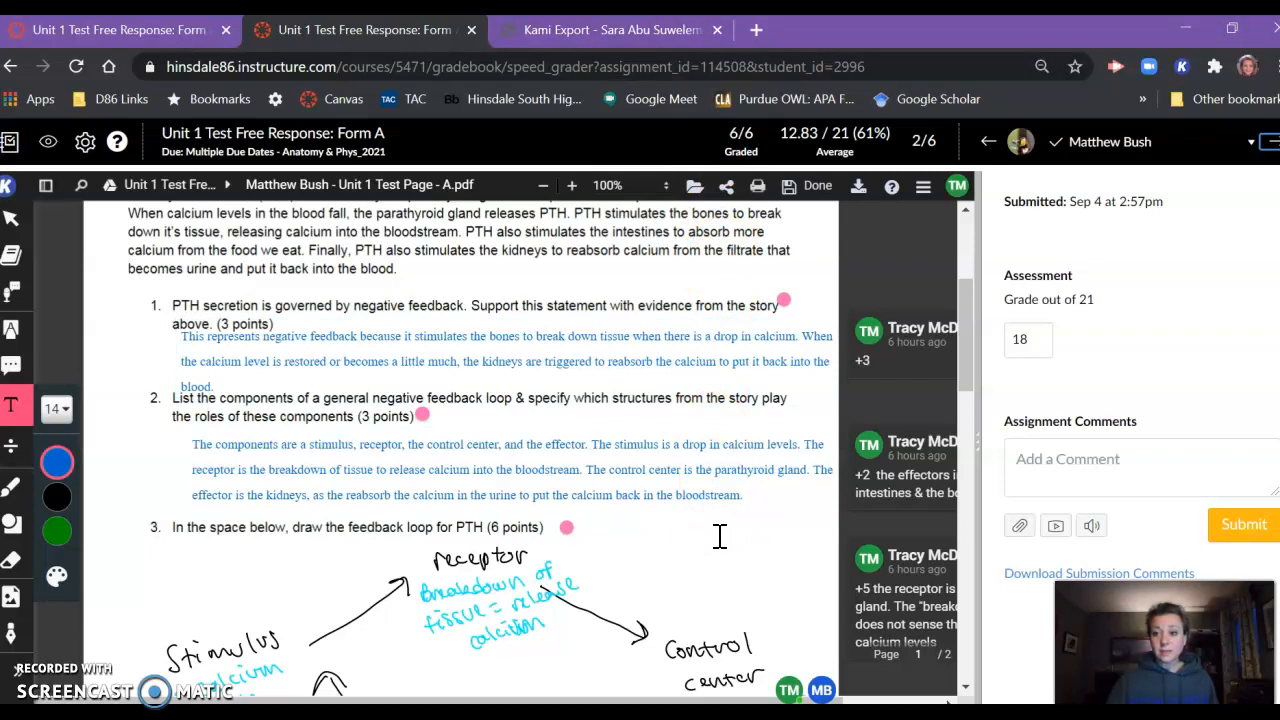
mouse_move(840, 192)
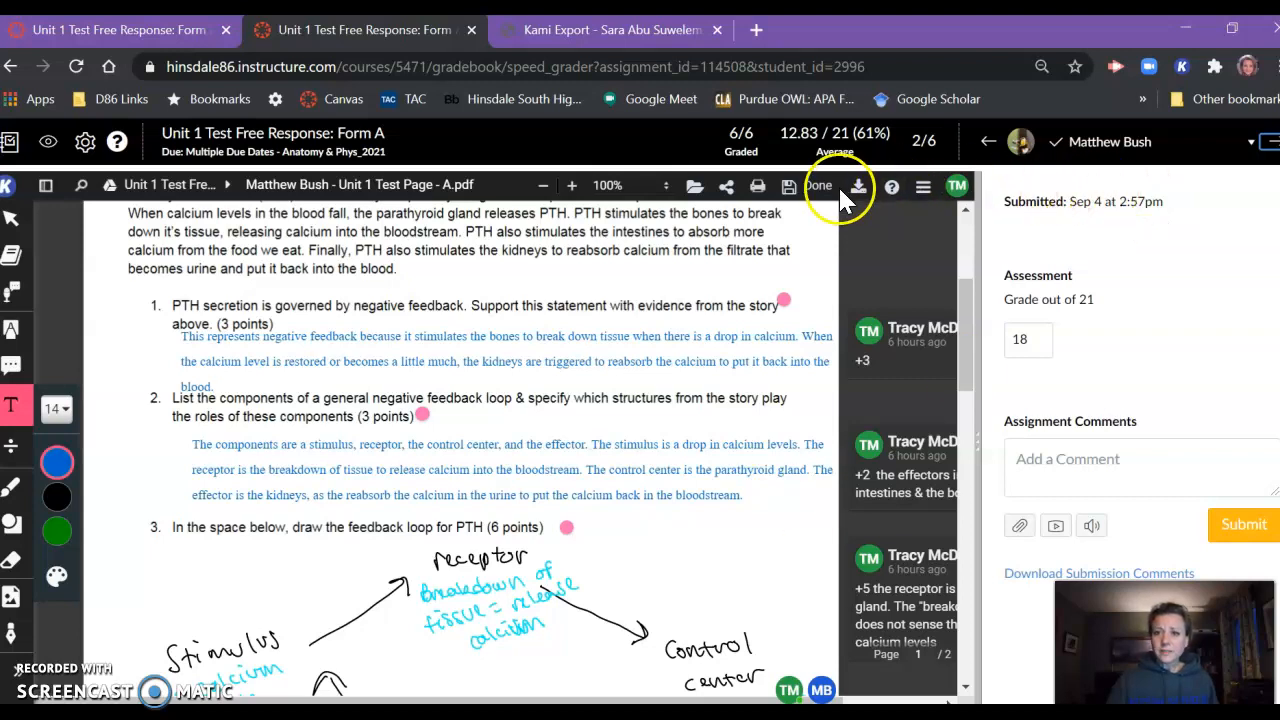
Step: Export this student's annotated test from Kami as a PDF
left_click(856, 186)
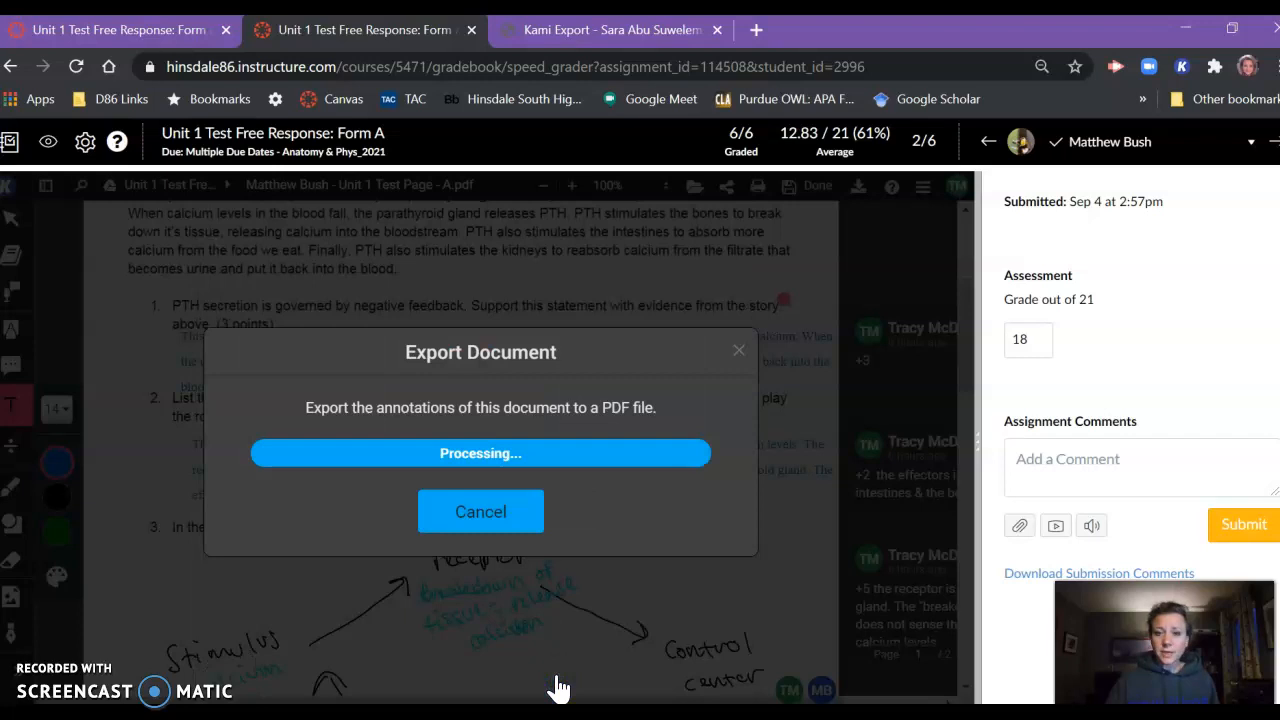
mouse_move(632, 602)
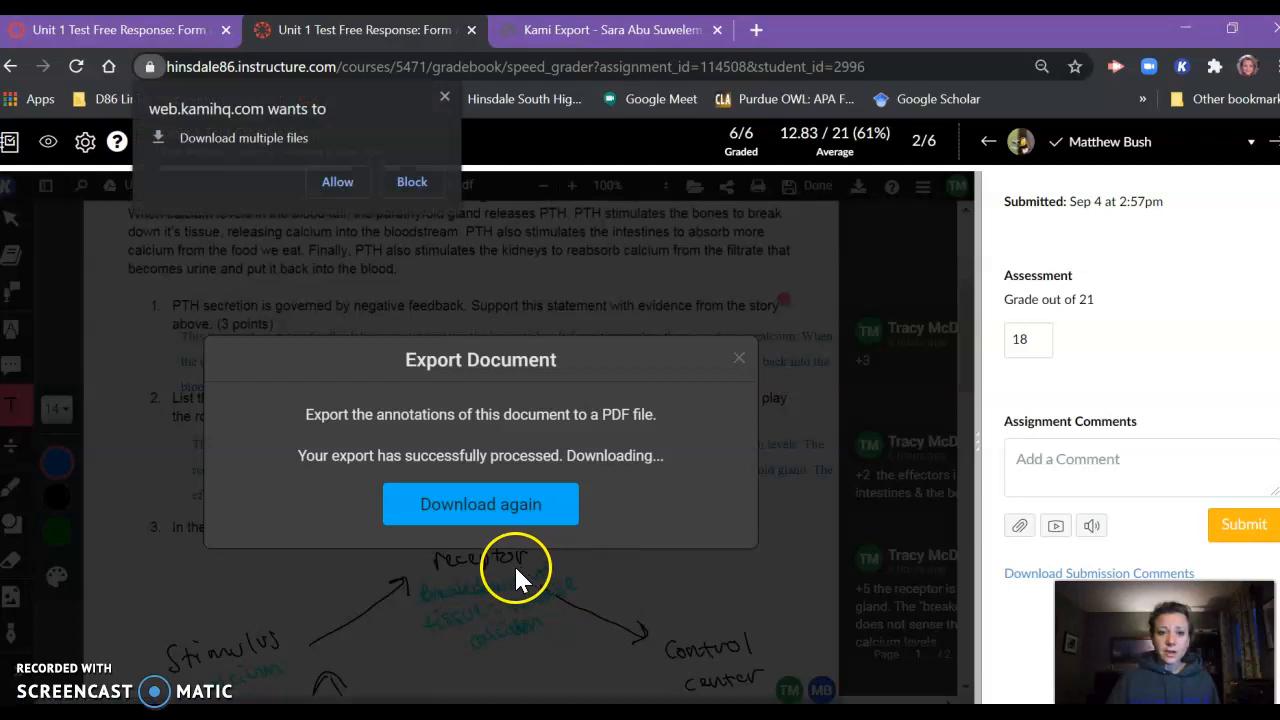
mouse_move(336, 608)
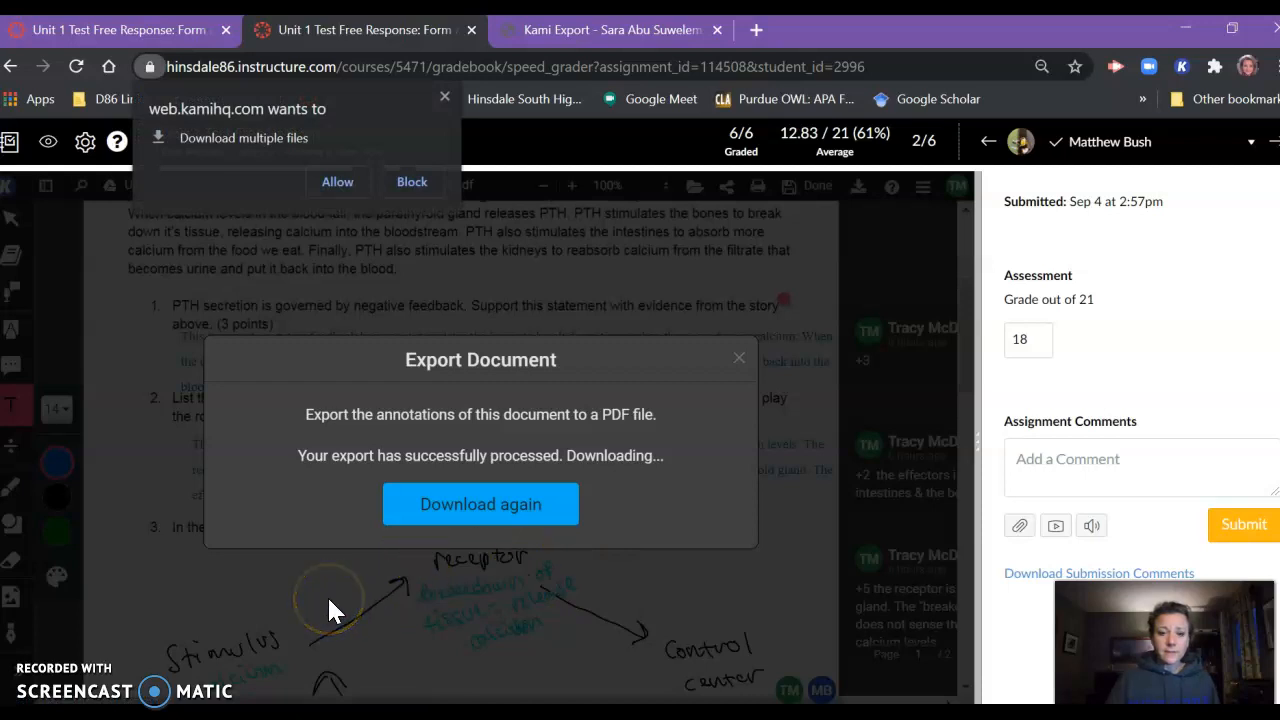
mouse_move(222, 618)
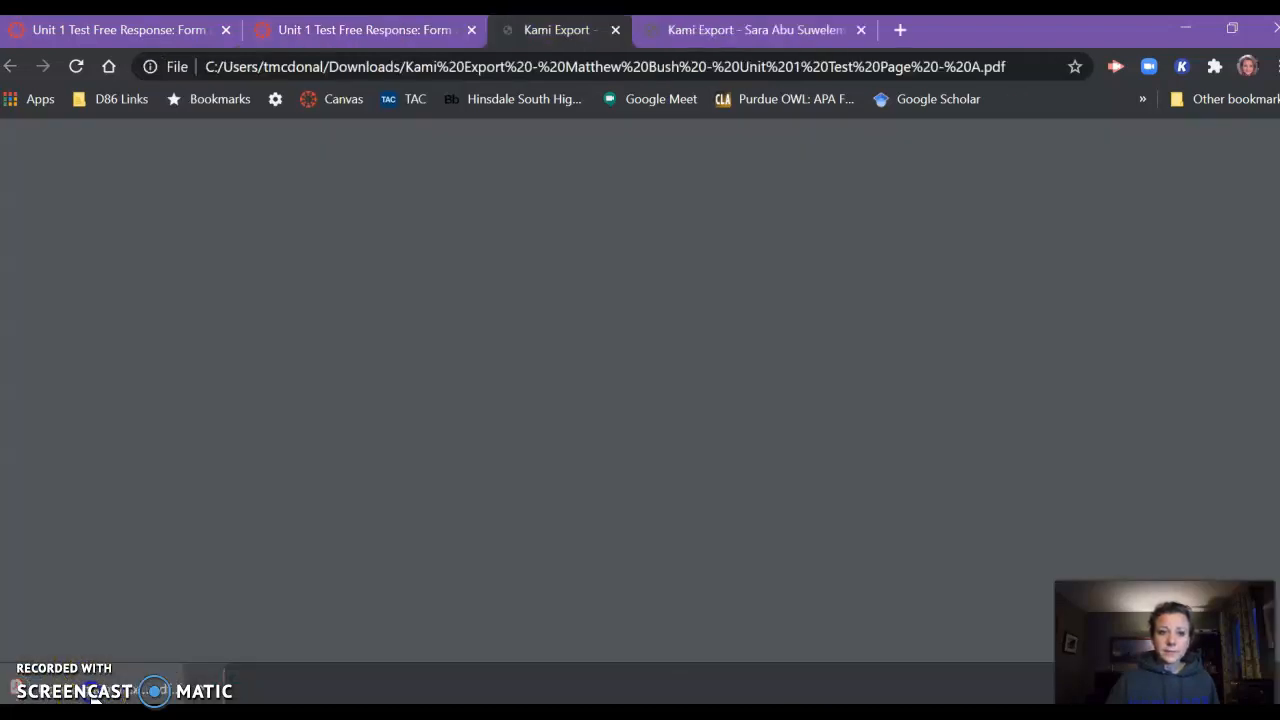
Step: View the exported PDF's yellow comment bubbles in Chrome, then switch to the other Kami Export tab
left_click(568, 30)
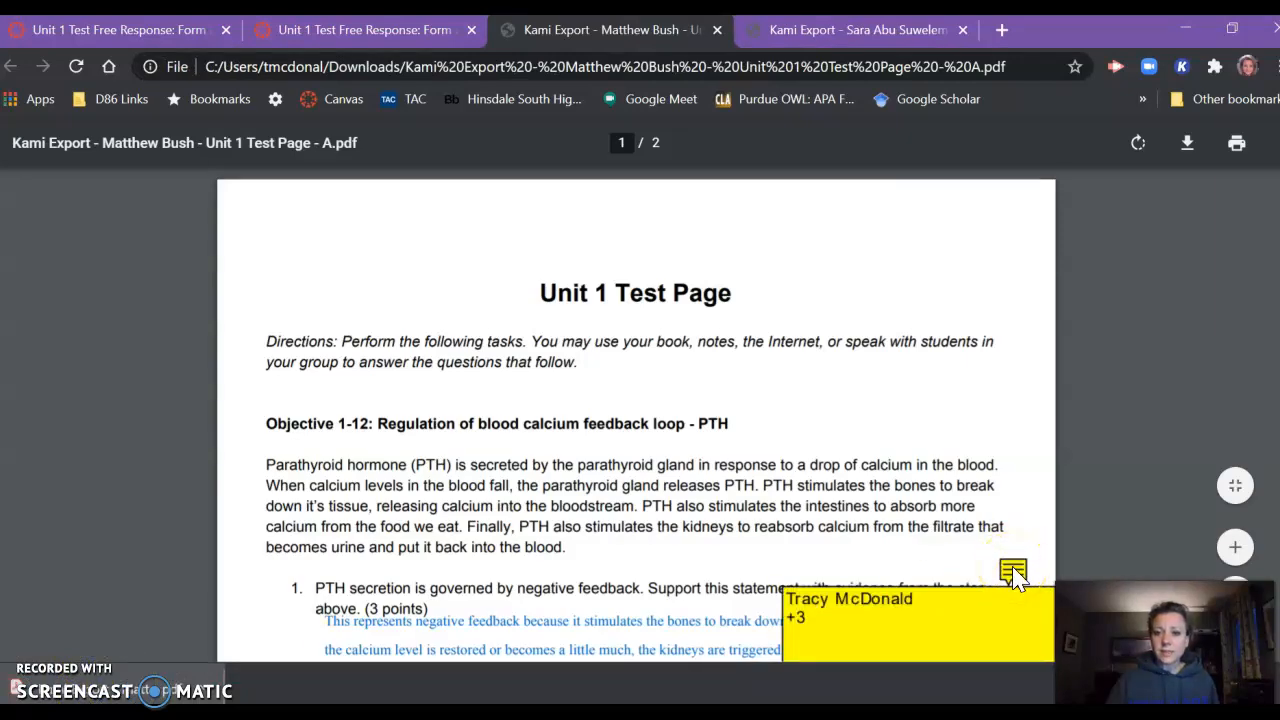
scroll("down", 3)
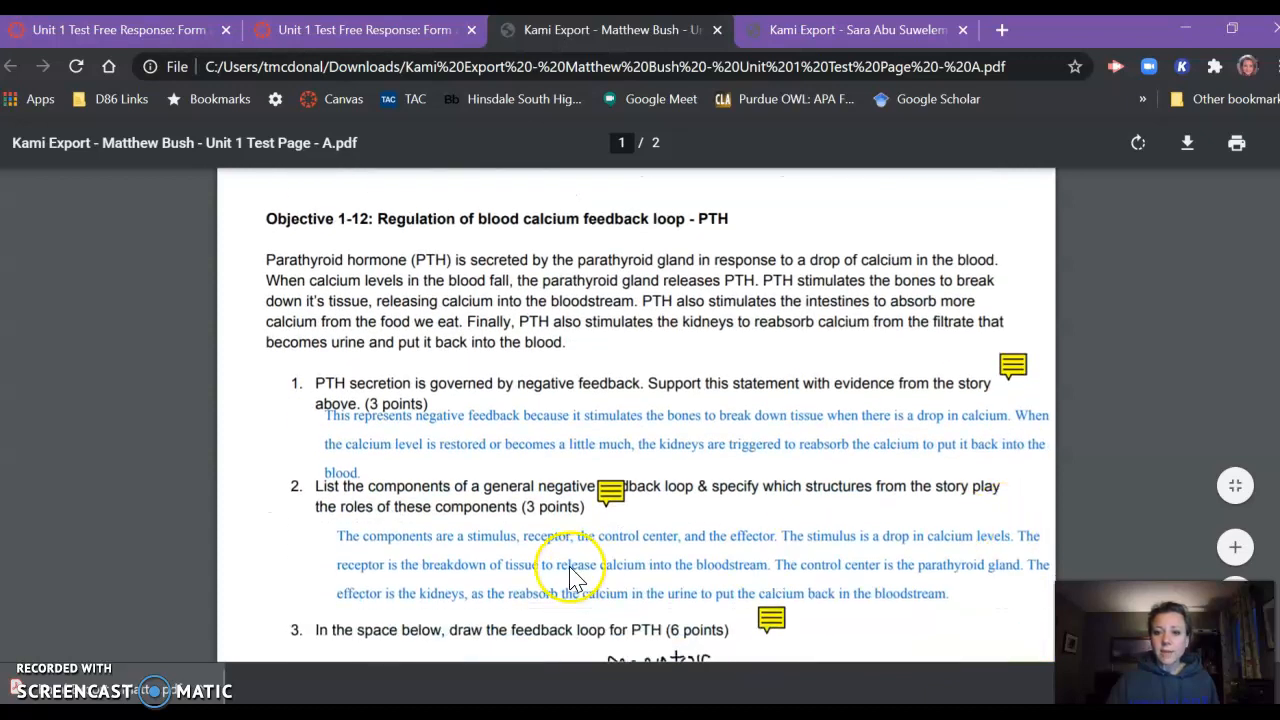
left_click(608, 488)
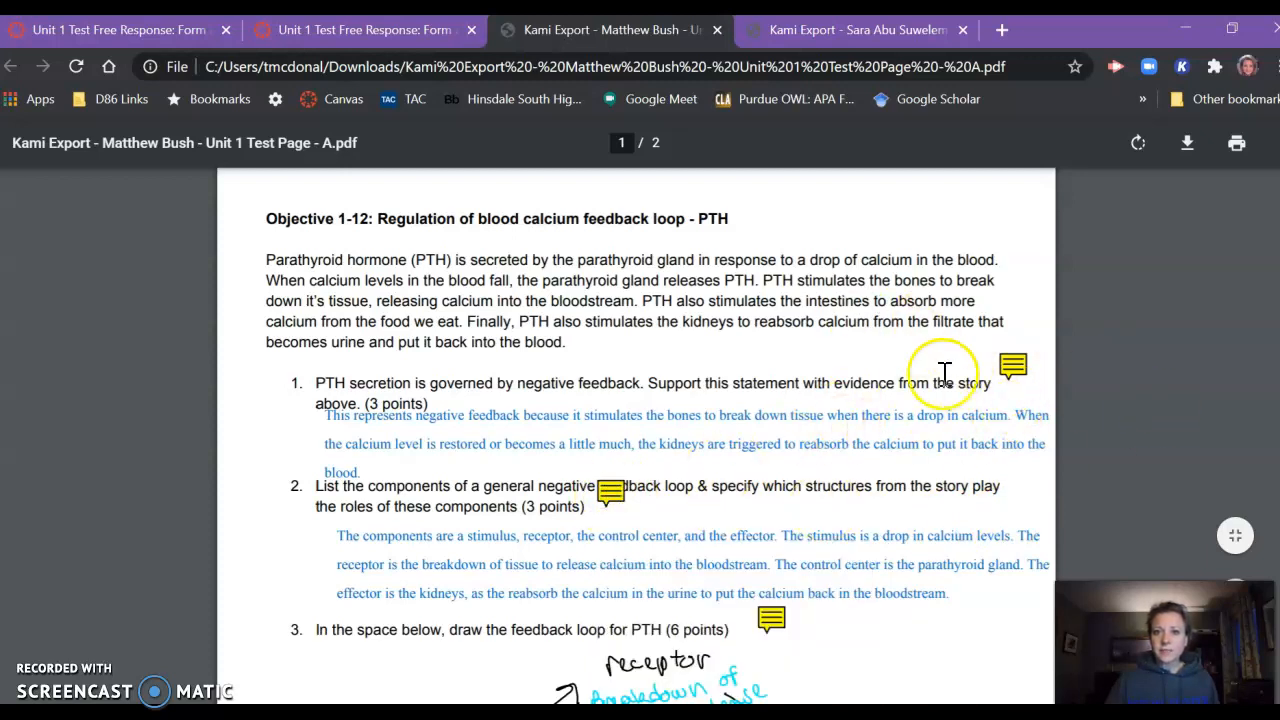
left_click(864, 30)
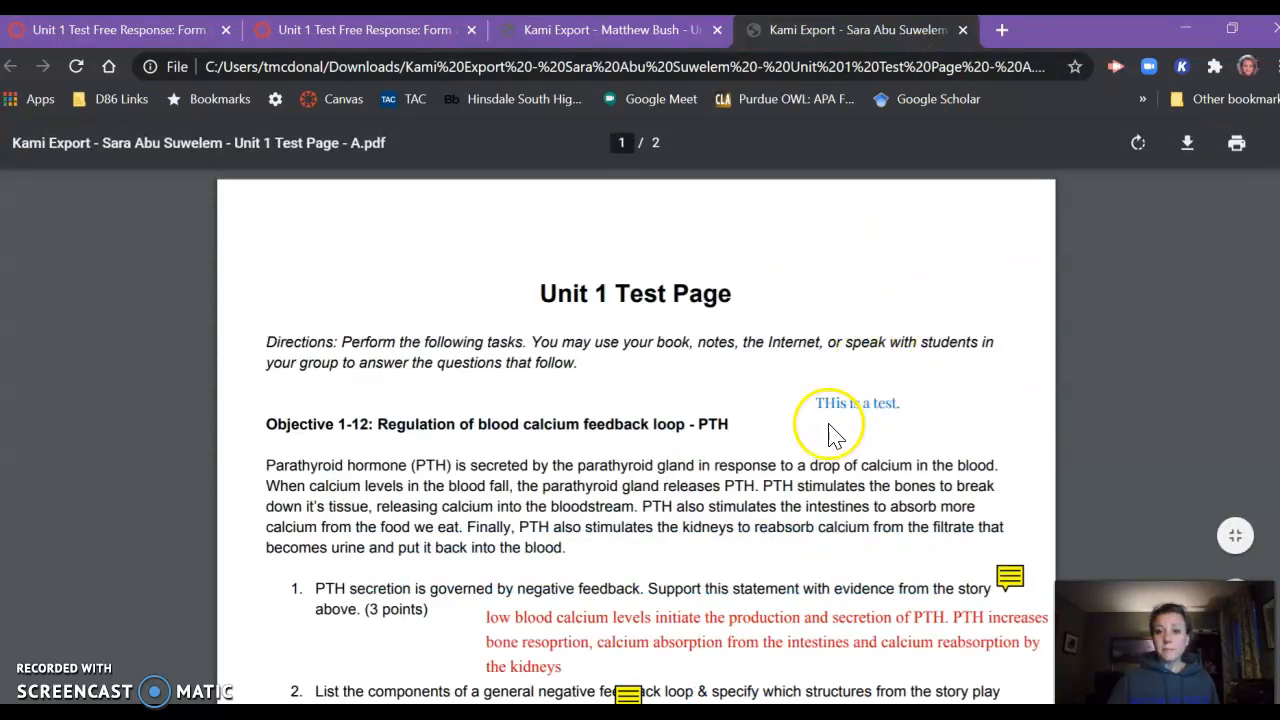
mouse_move(848, 428)
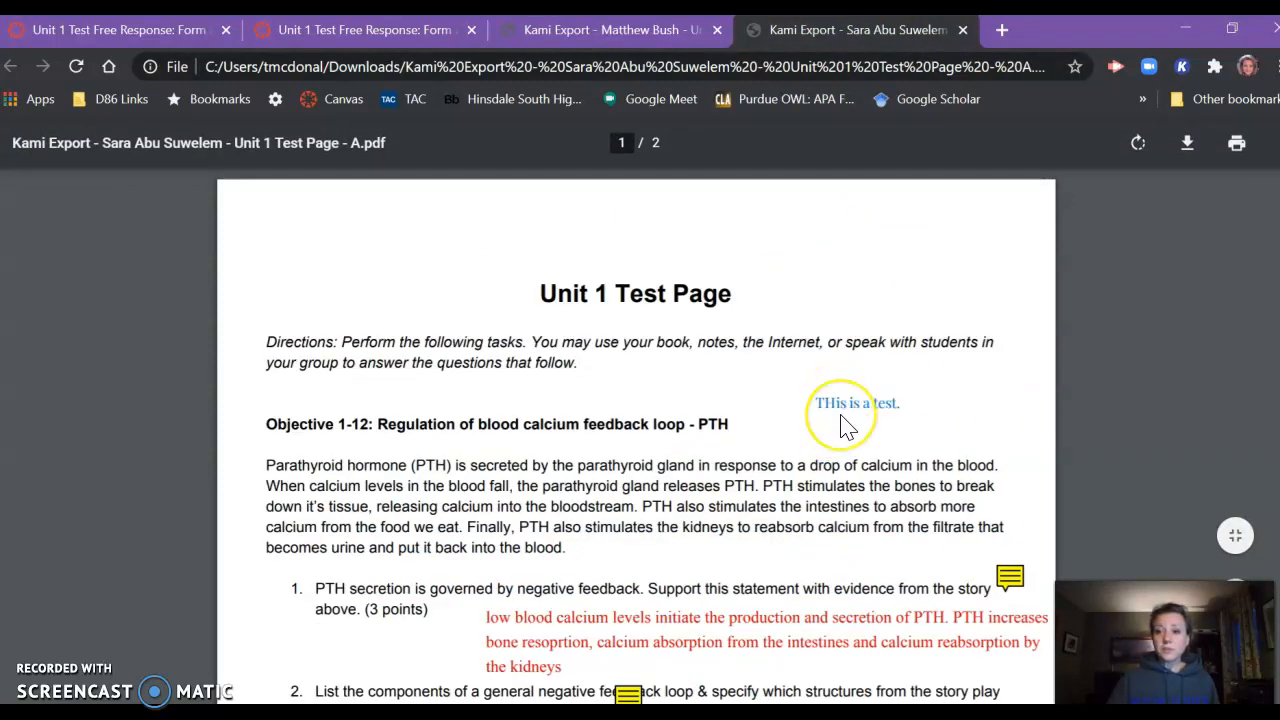